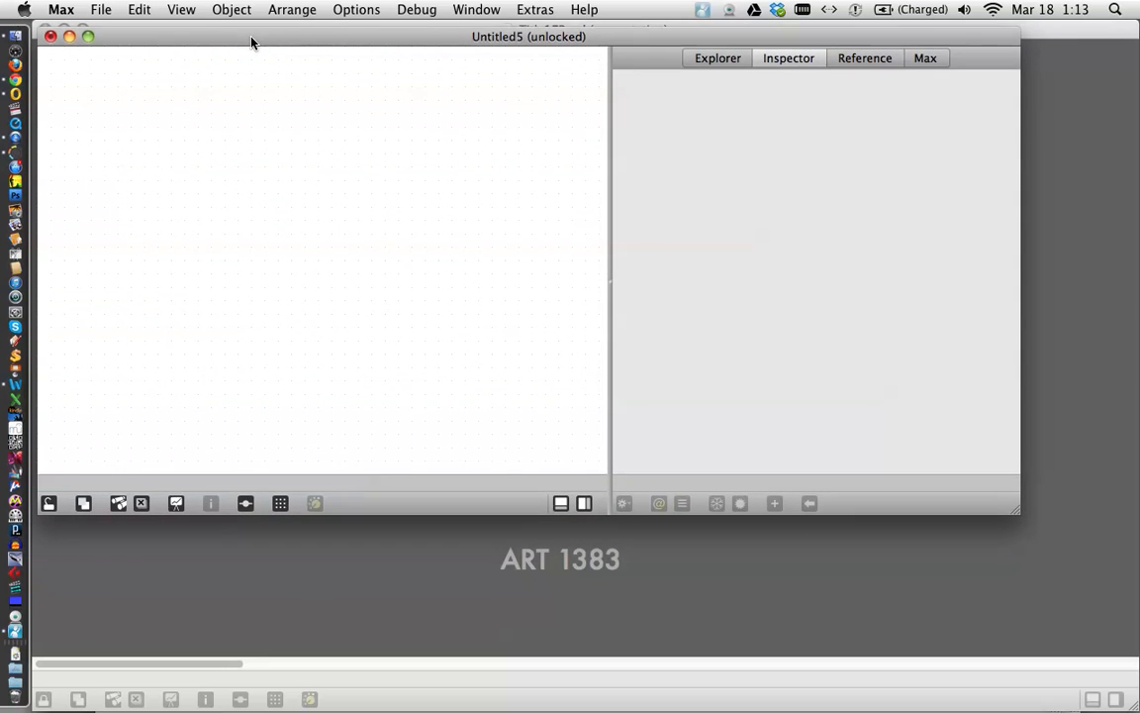
mouse_move(122, 72)
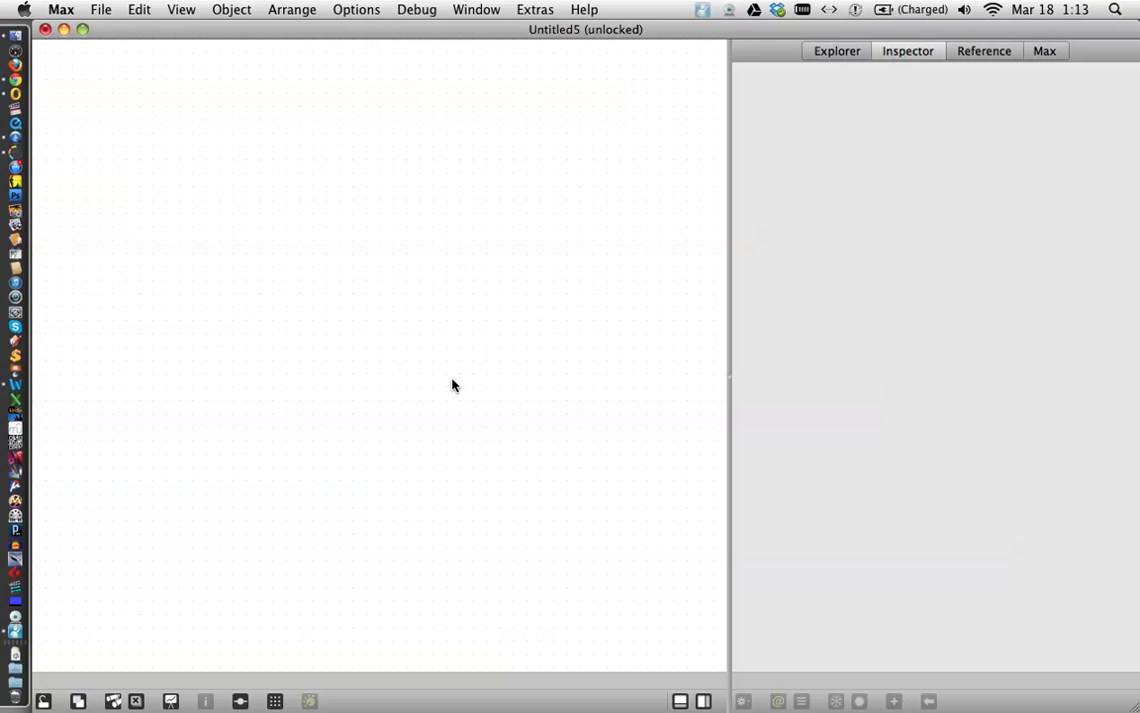
mouse_move(444, 392)
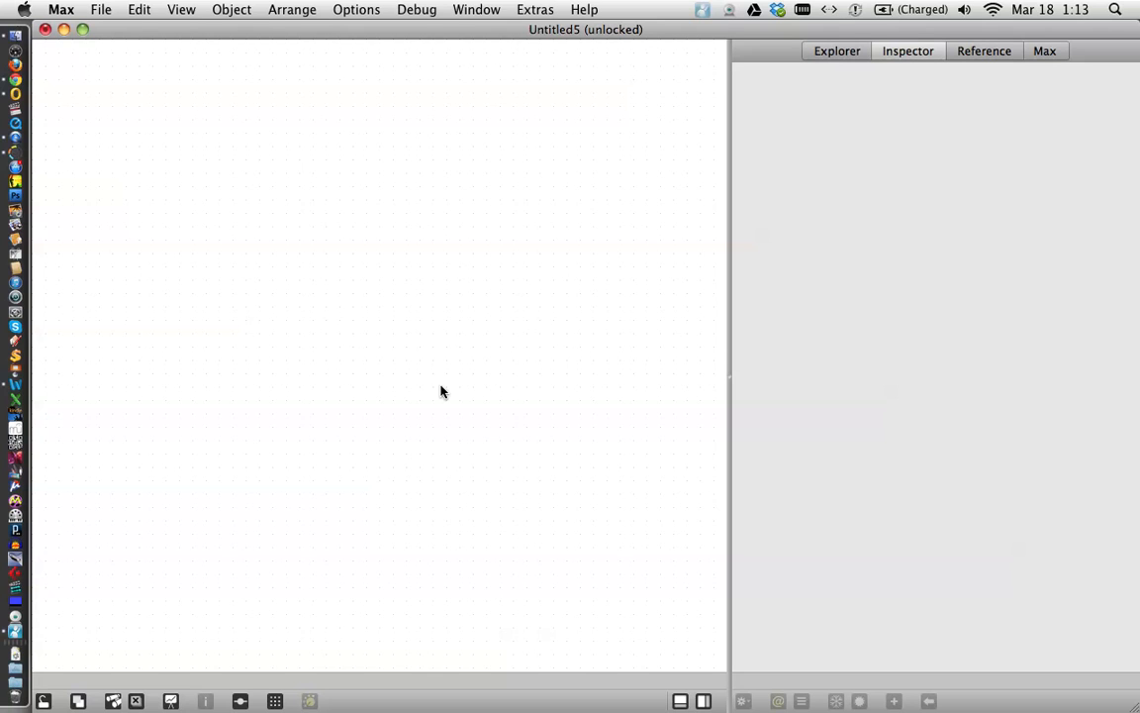
Step: Place a jit.fill object box in the middle of the empty patch
click(444, 393)
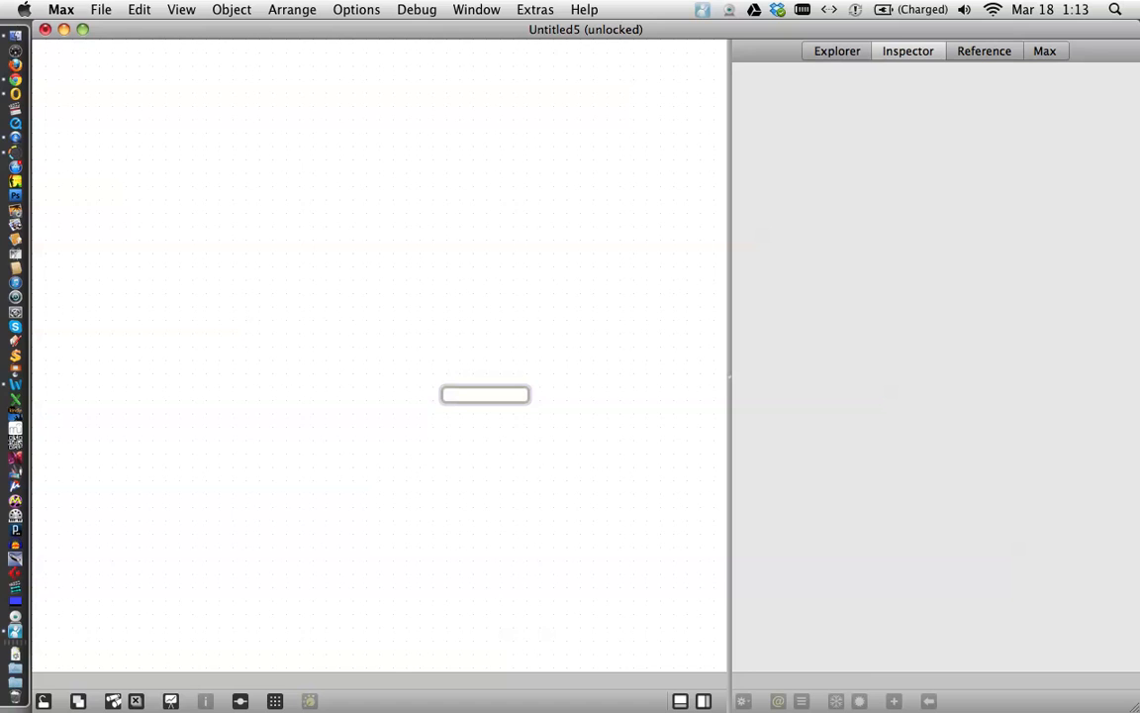
text(jit.fill)
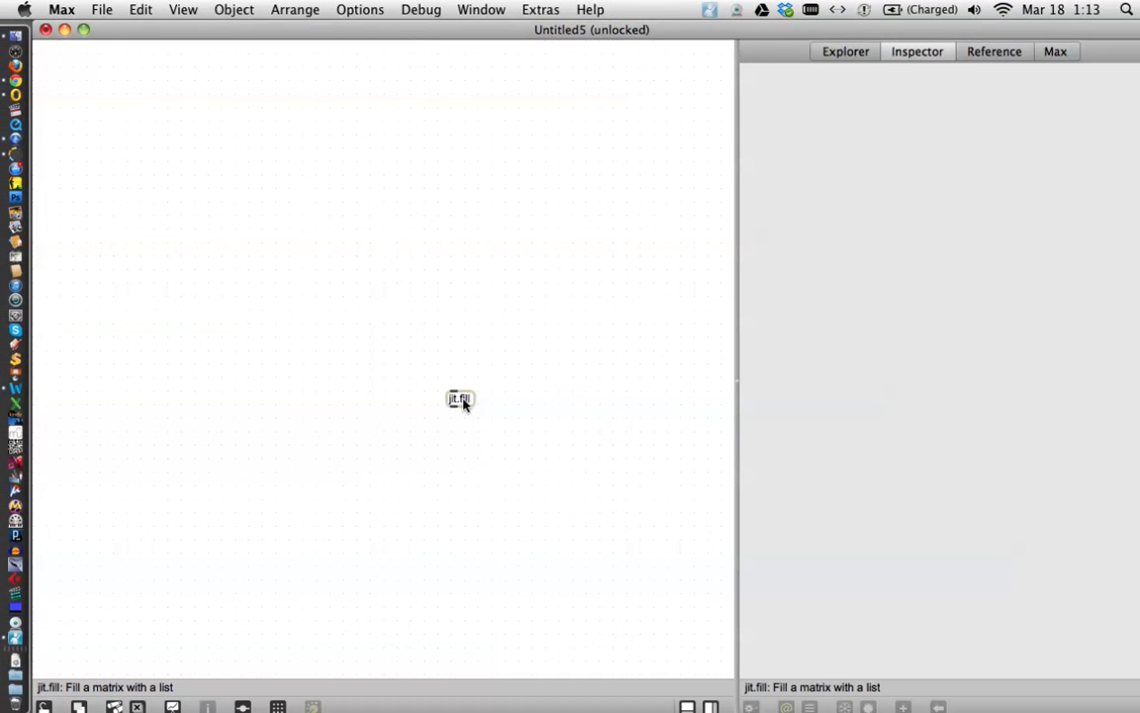
Step: Open the jit.fill help patch and draw a curve in its multislider
double_click(459, 399)
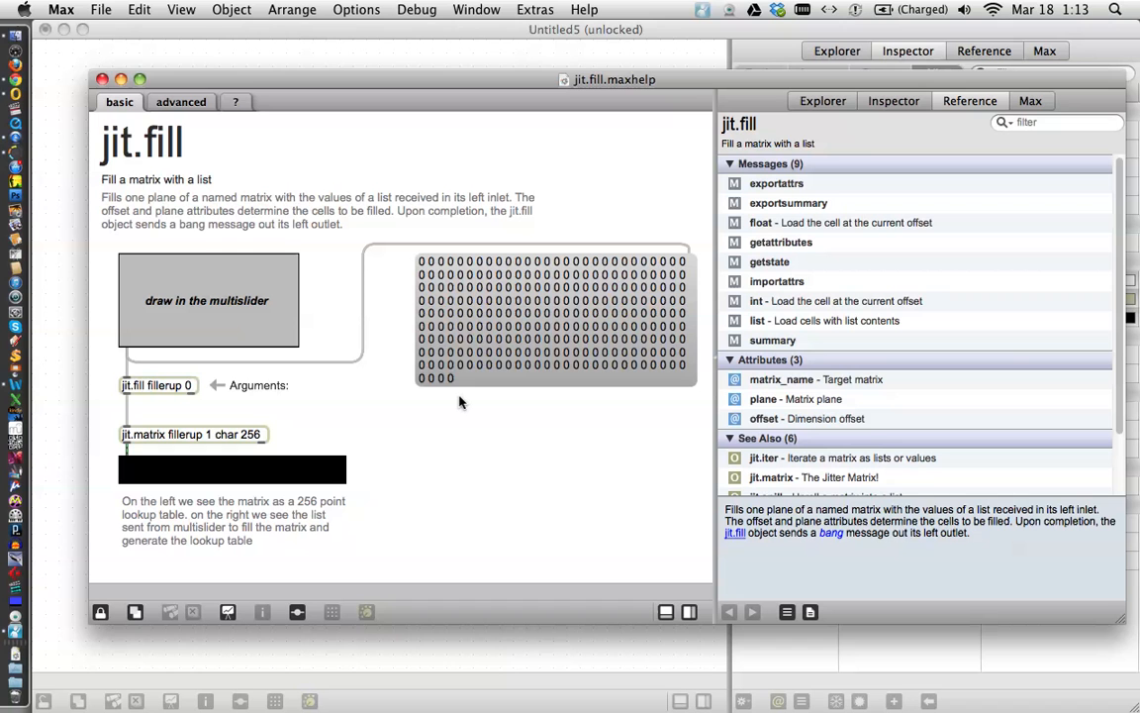
mouse_move(93, 281)
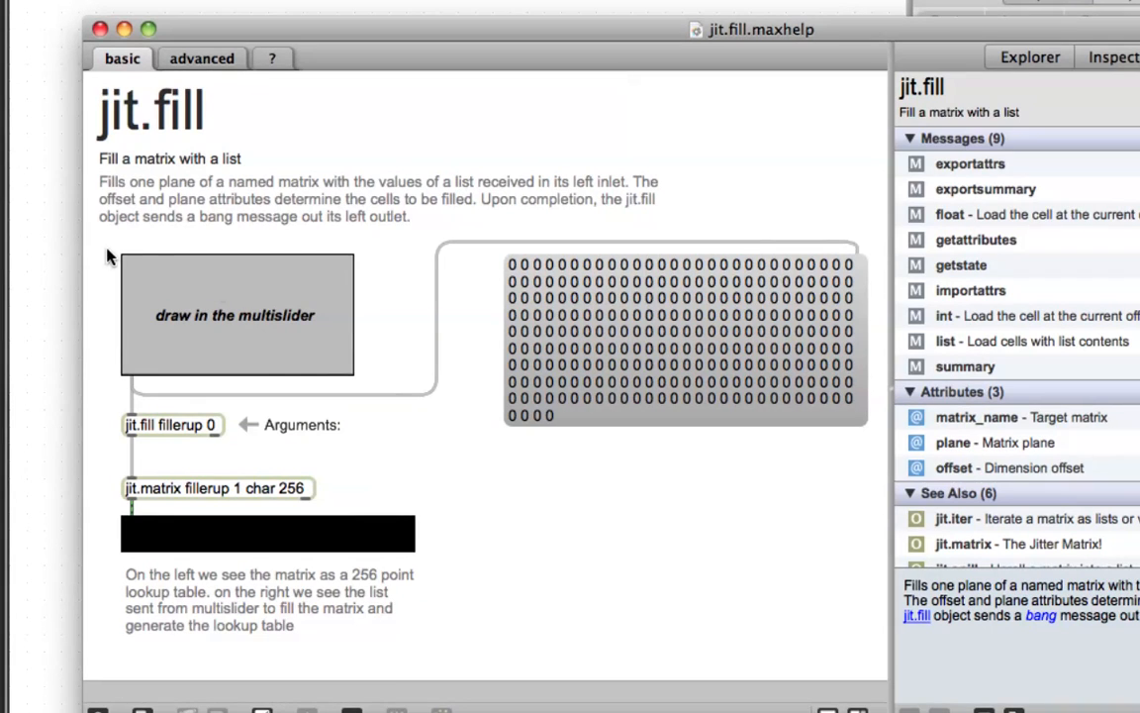
mouse_move(219, 377)
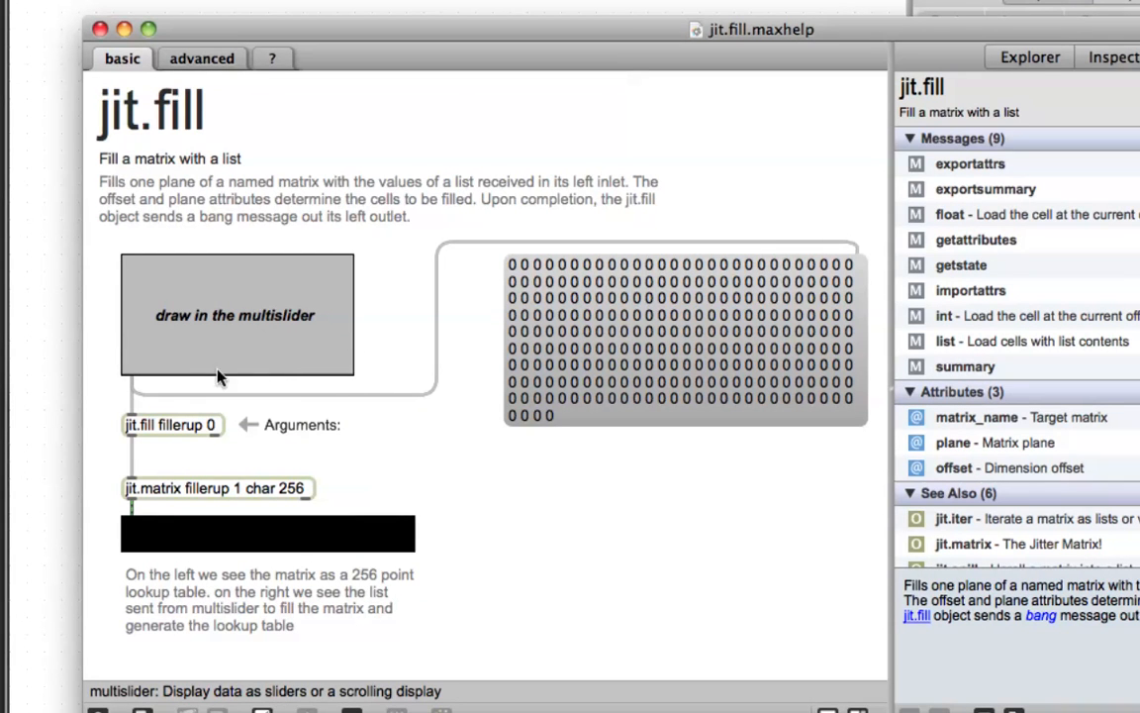
mouse_move(125, 365)
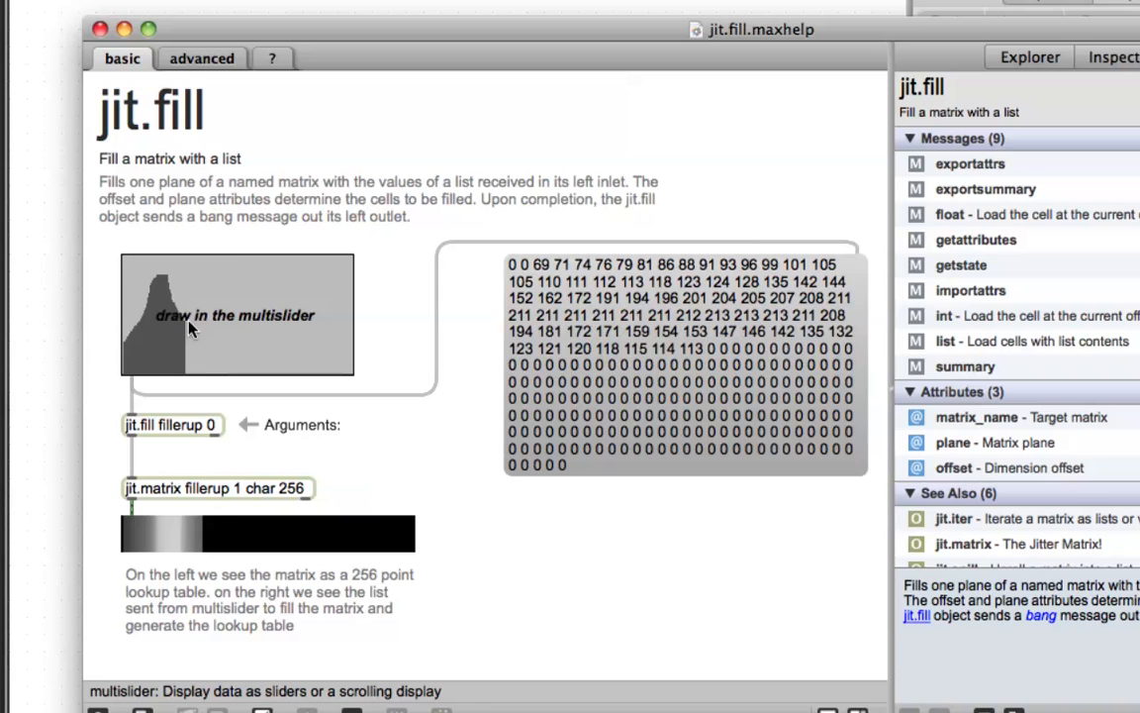
drag(198, 327, 327, 297)
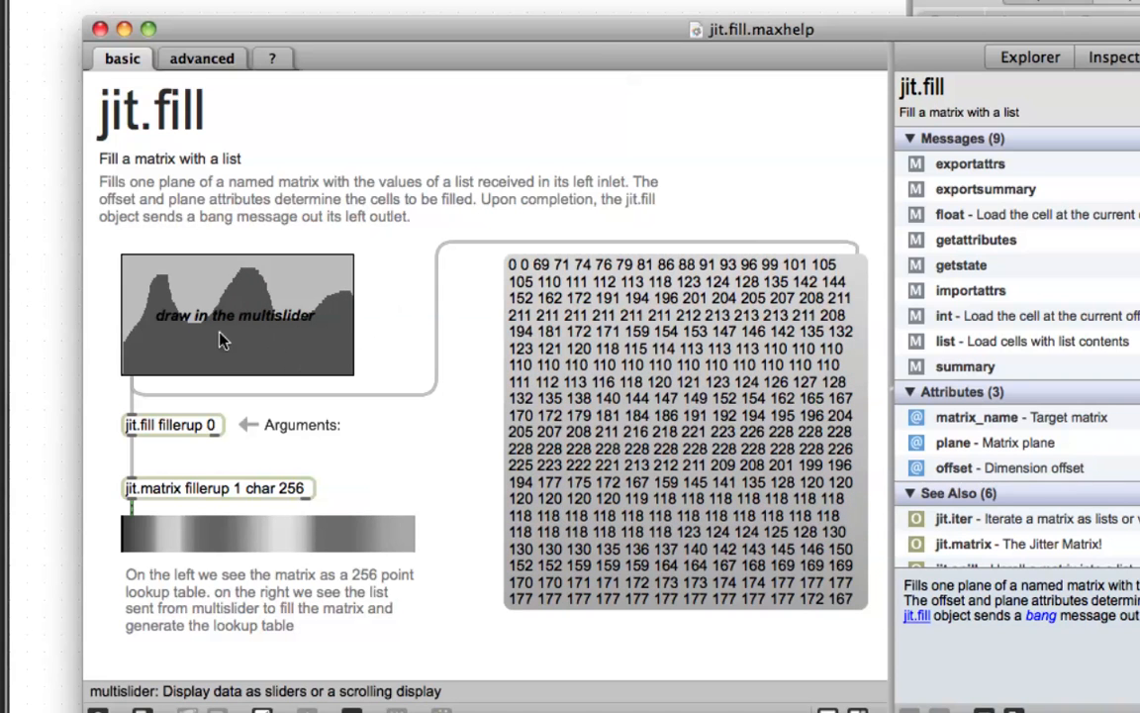
mouse_move(684, 311)
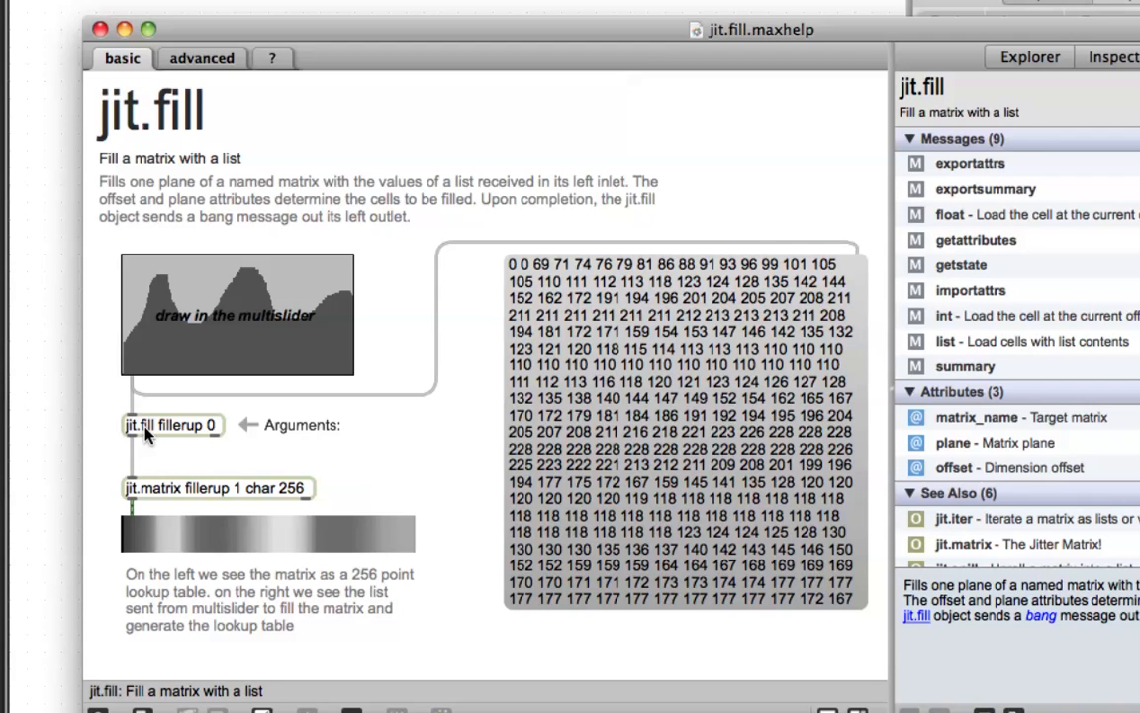
mouse_move(173, 500)
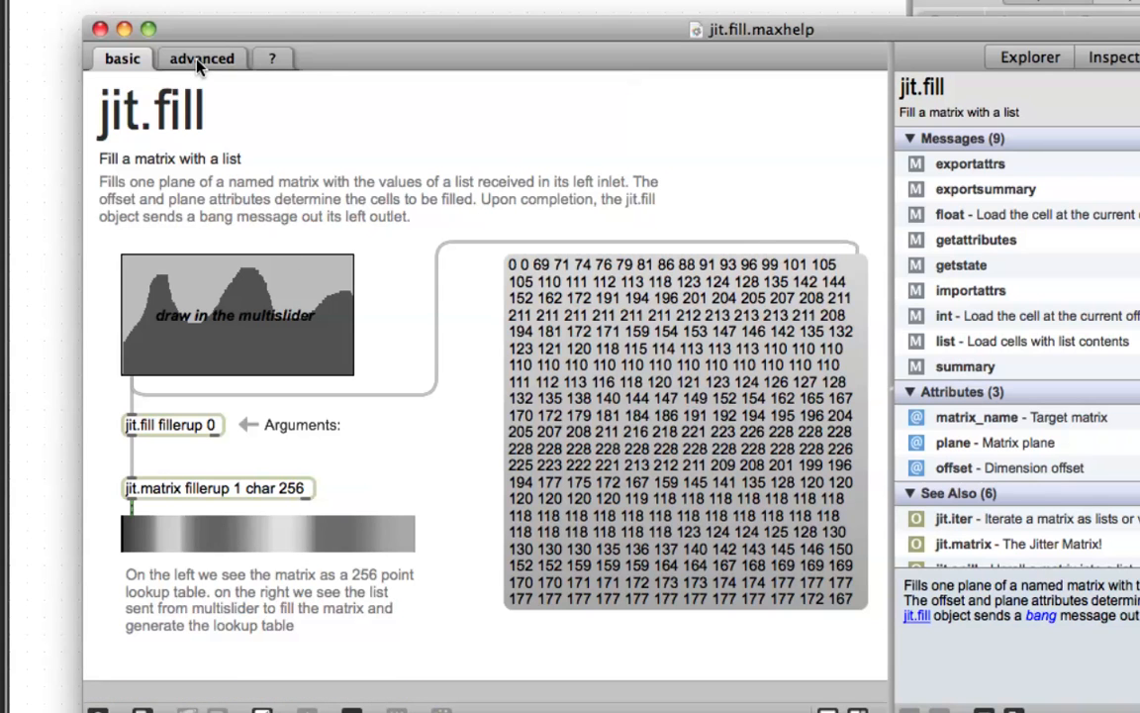
Step: Switch the jit.fill help patch to its advanced example tab
click(201, 58)
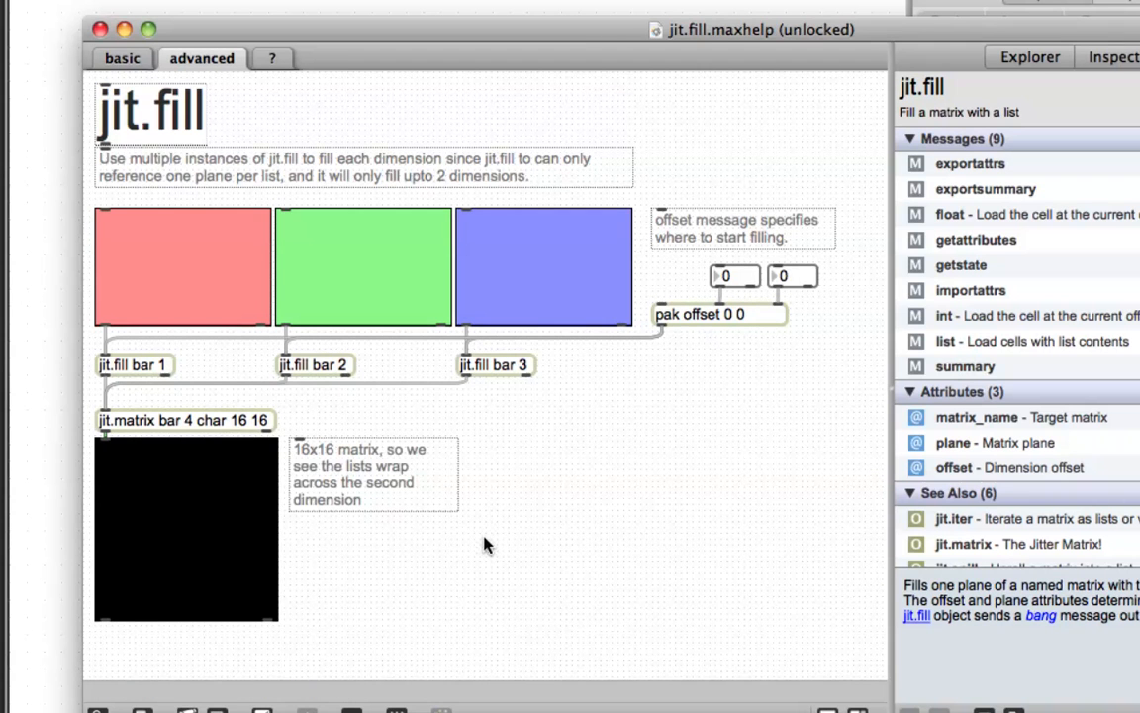
mouse_move(104, 646)
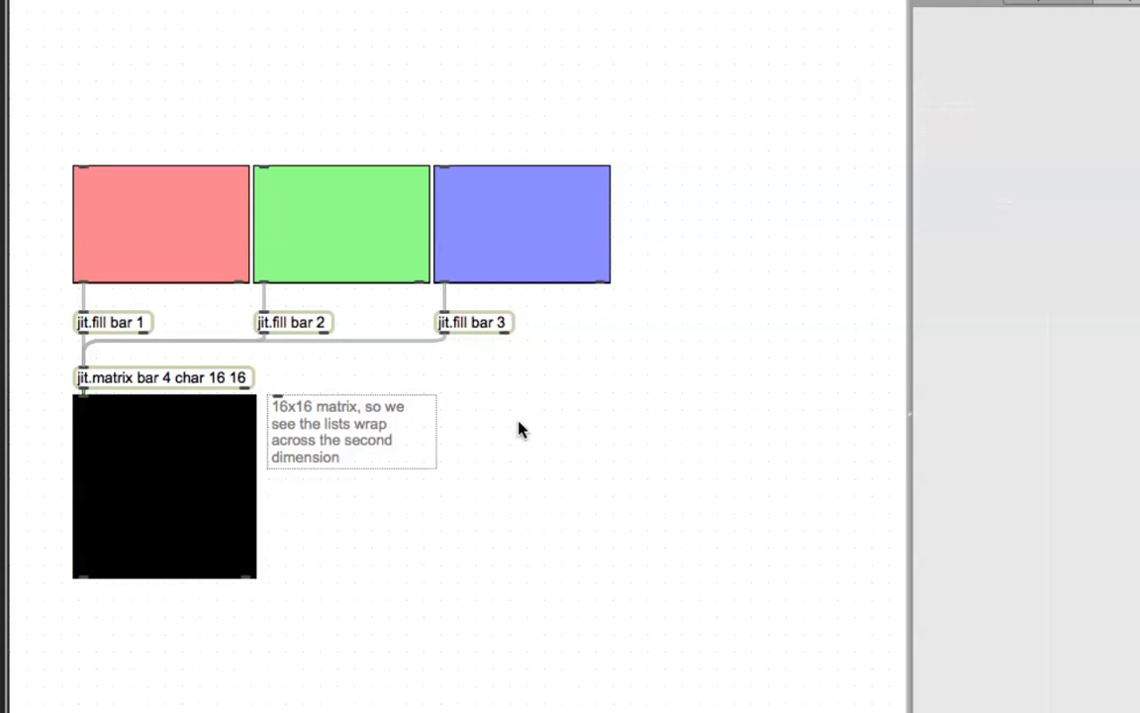
mouse_move(495, 427)
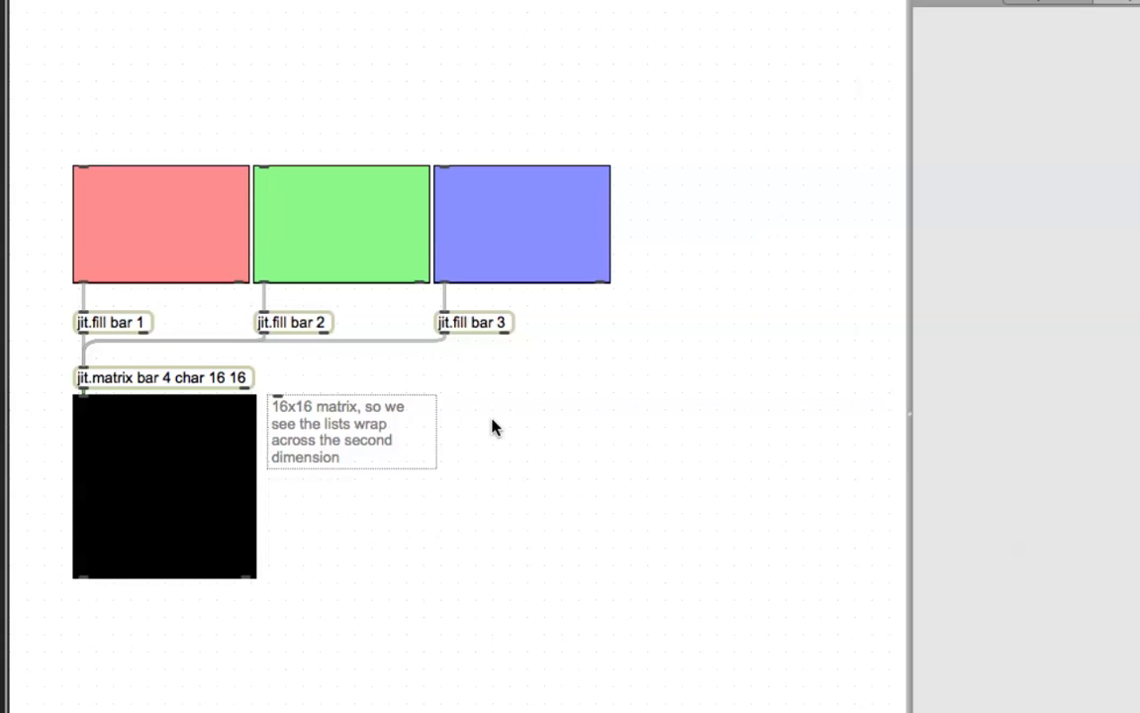
mouse_move(142, 419)
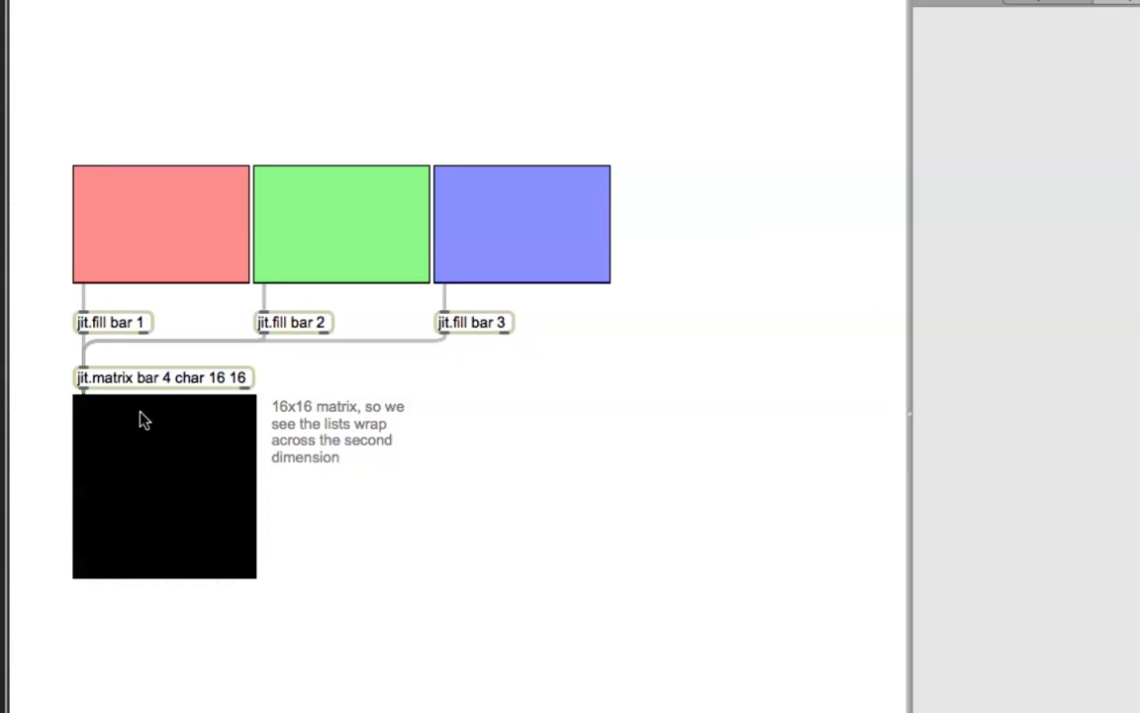
mouse_move(232, 409)
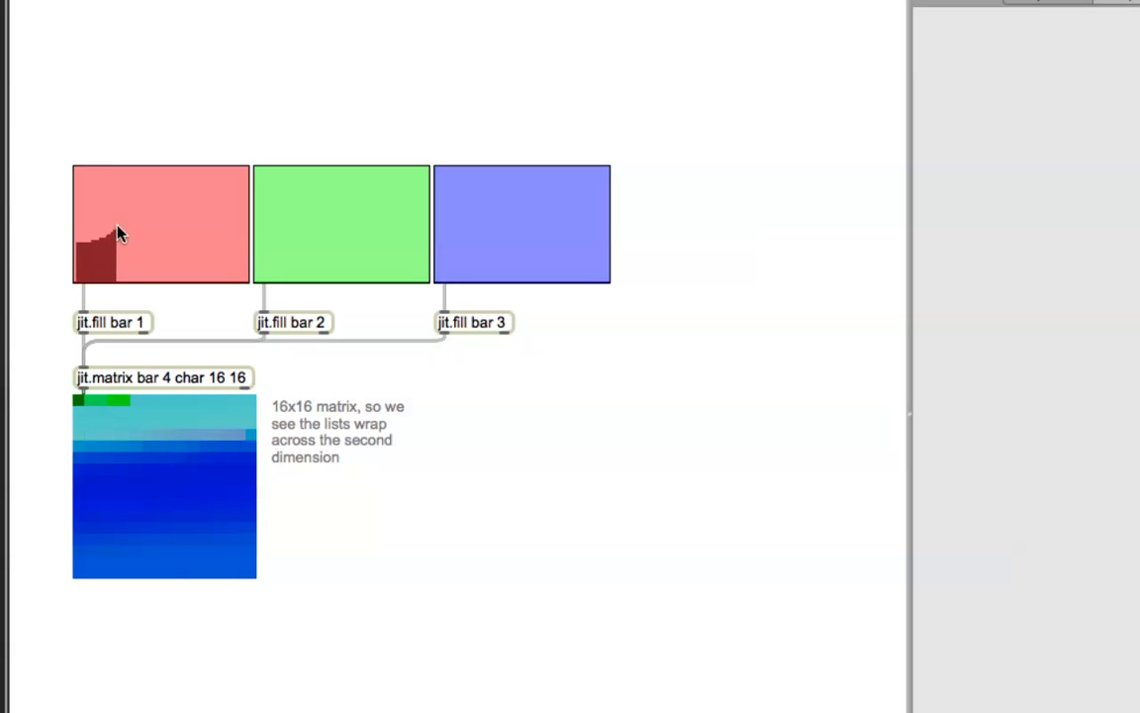
Step: Draw a rising curve in the red multislider to tint the 16x16 matrix
drag(119, 233, 207, 193)
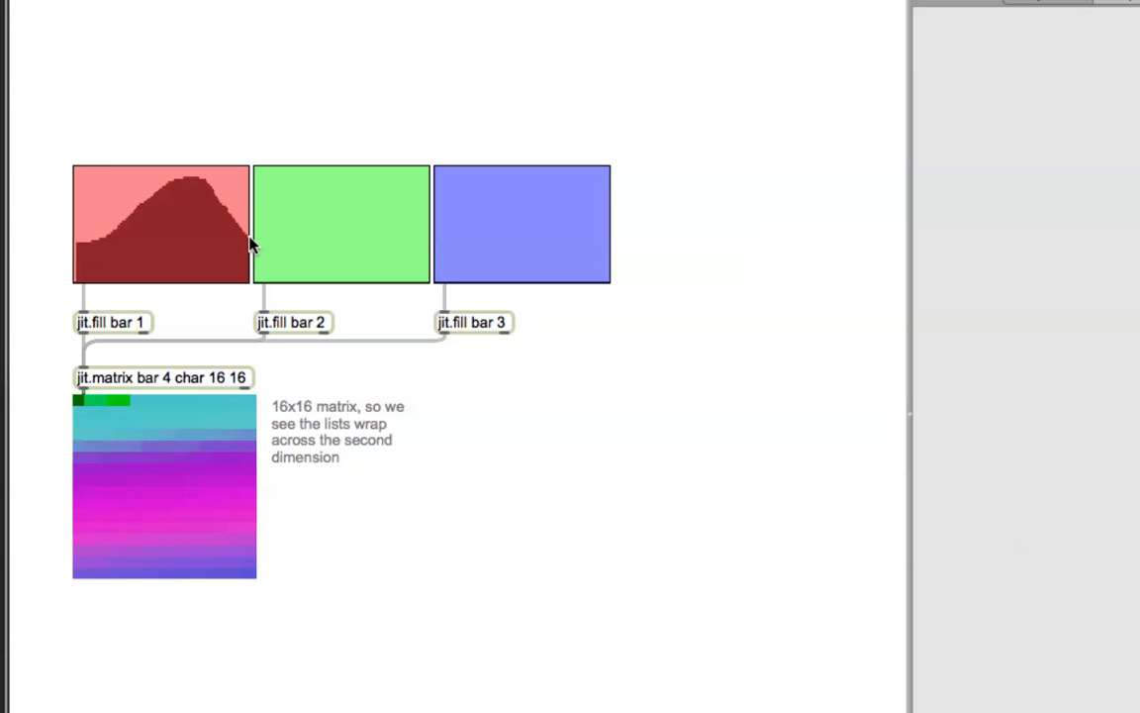
mouse_move(94, 429)
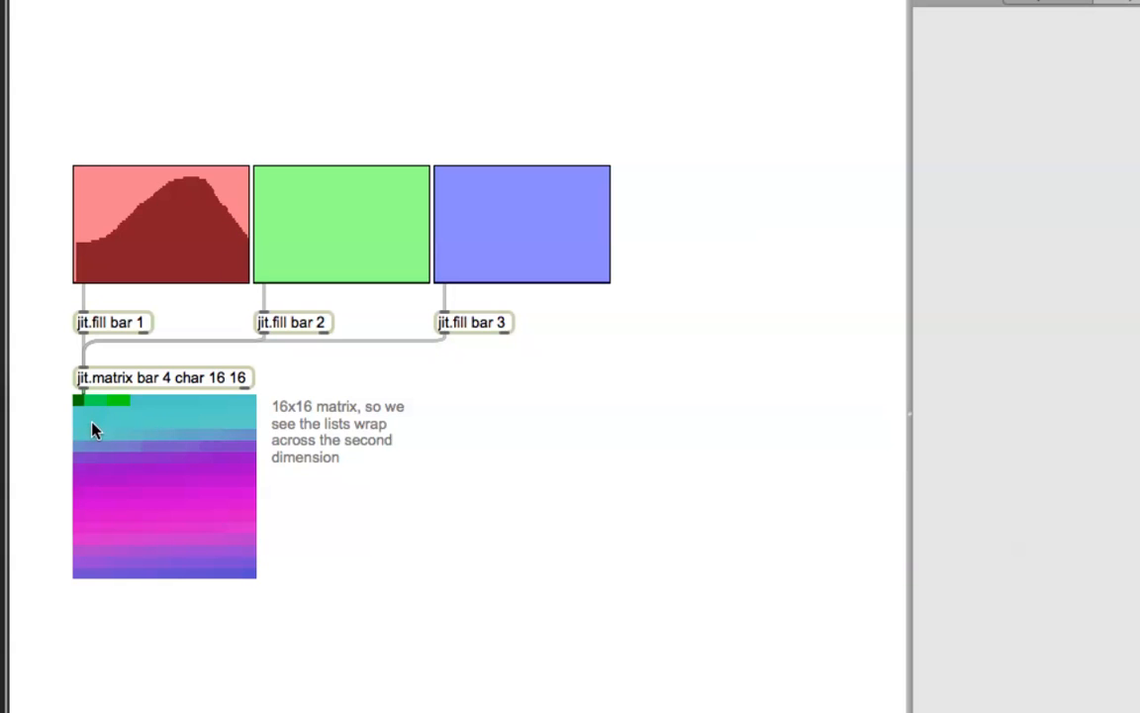
mouse_move(125, 407)
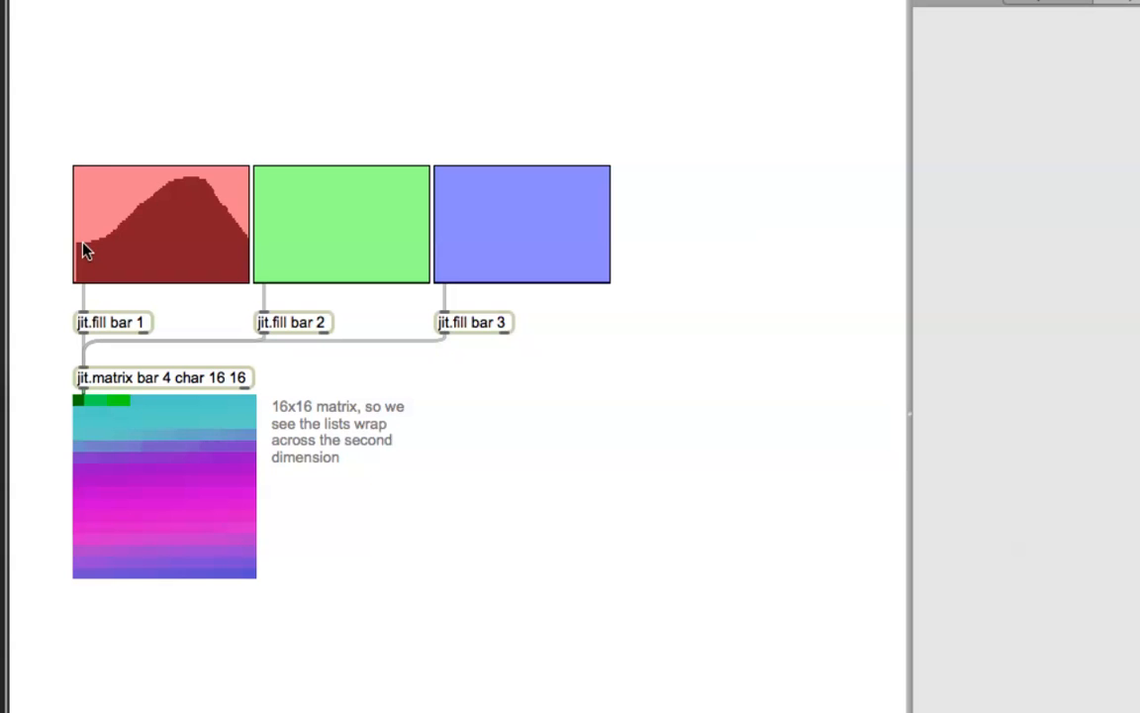
mouse_move(72, 250)
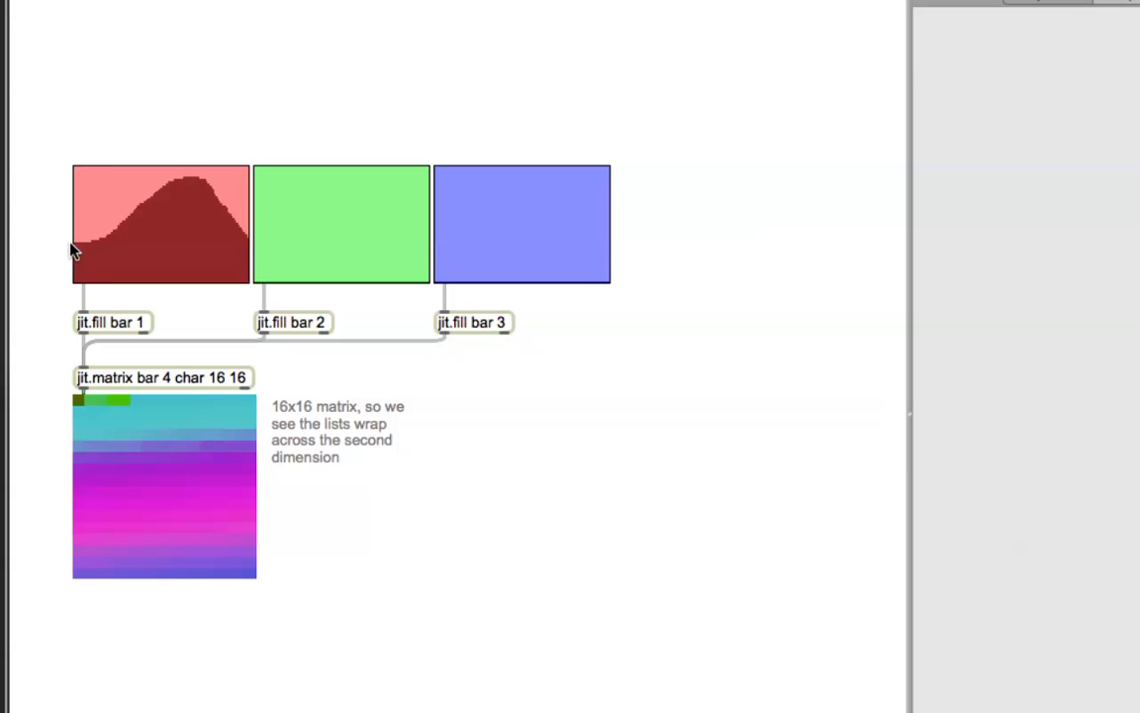
mouse_move(81, 253)
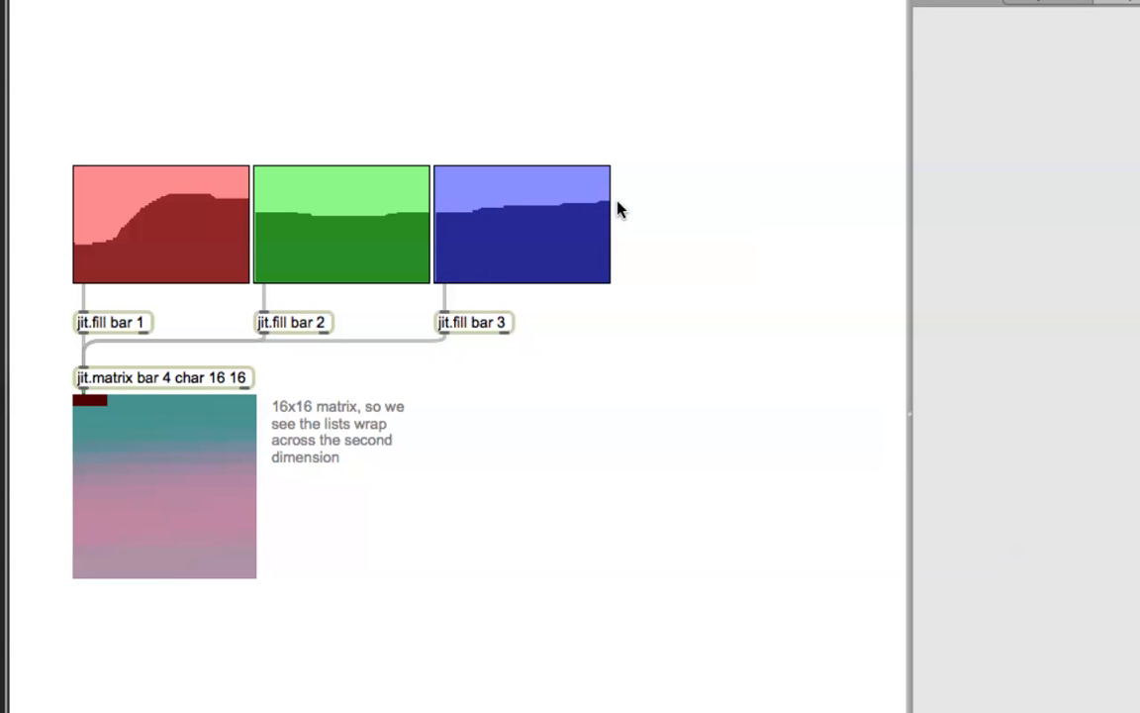
mouse_move(235, 397)
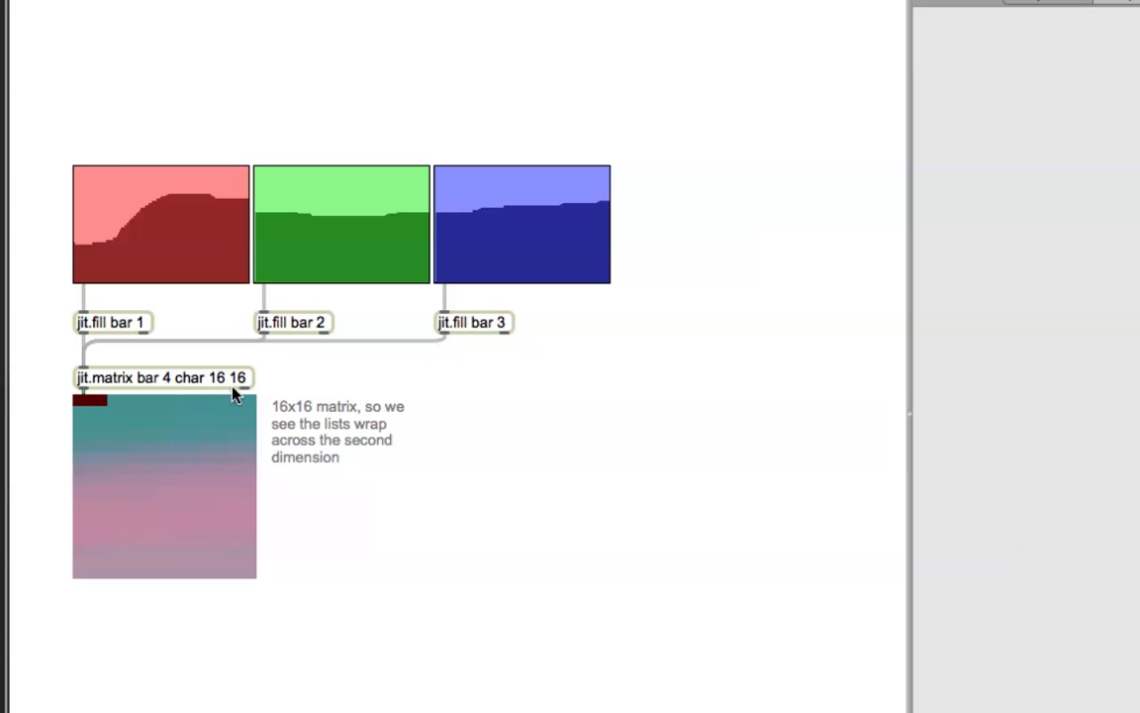
mouse_move(406, 251)
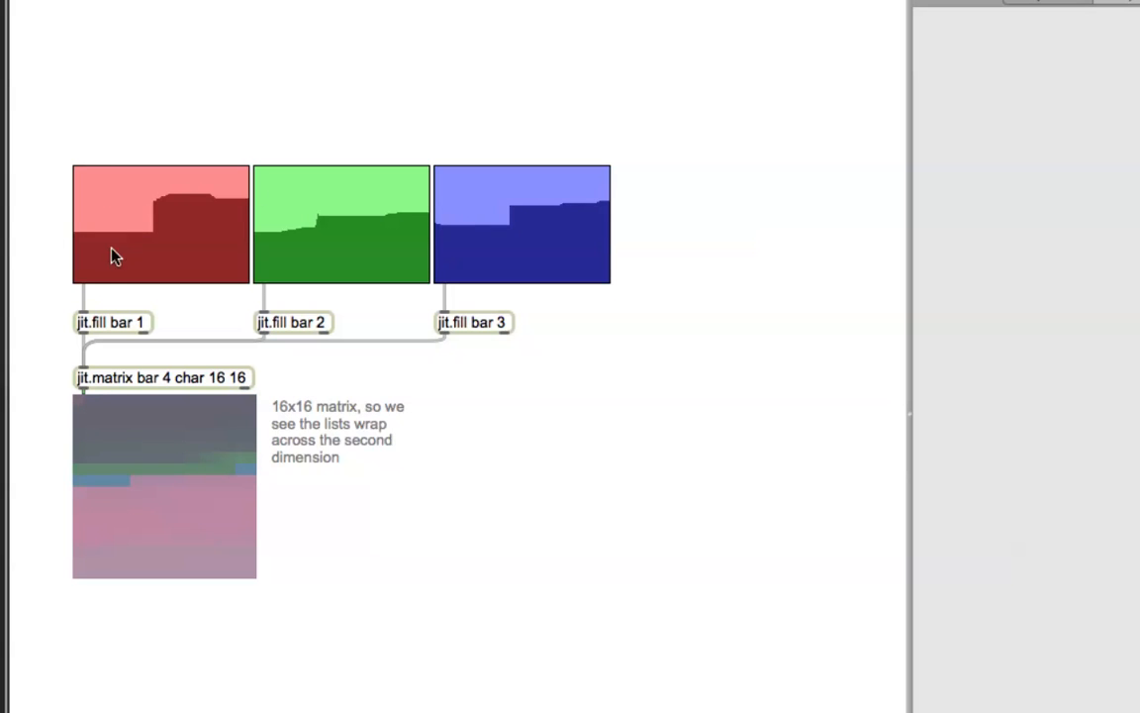
mouse_move(188, 284)
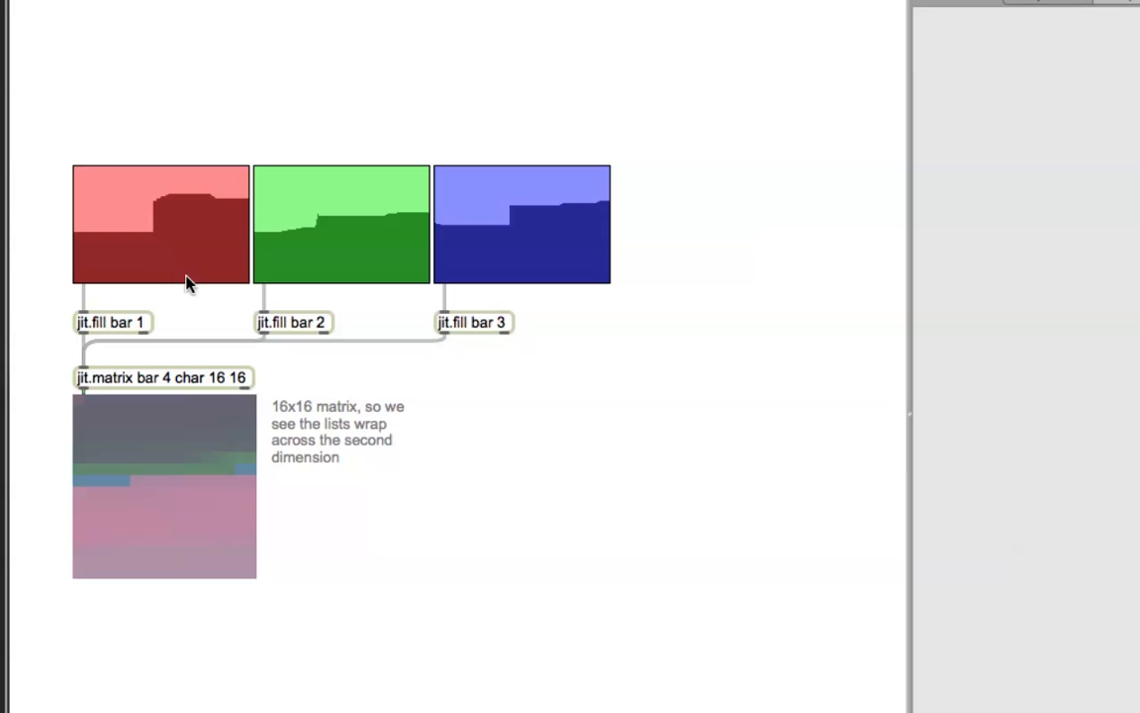
mouse_move(81, 289)
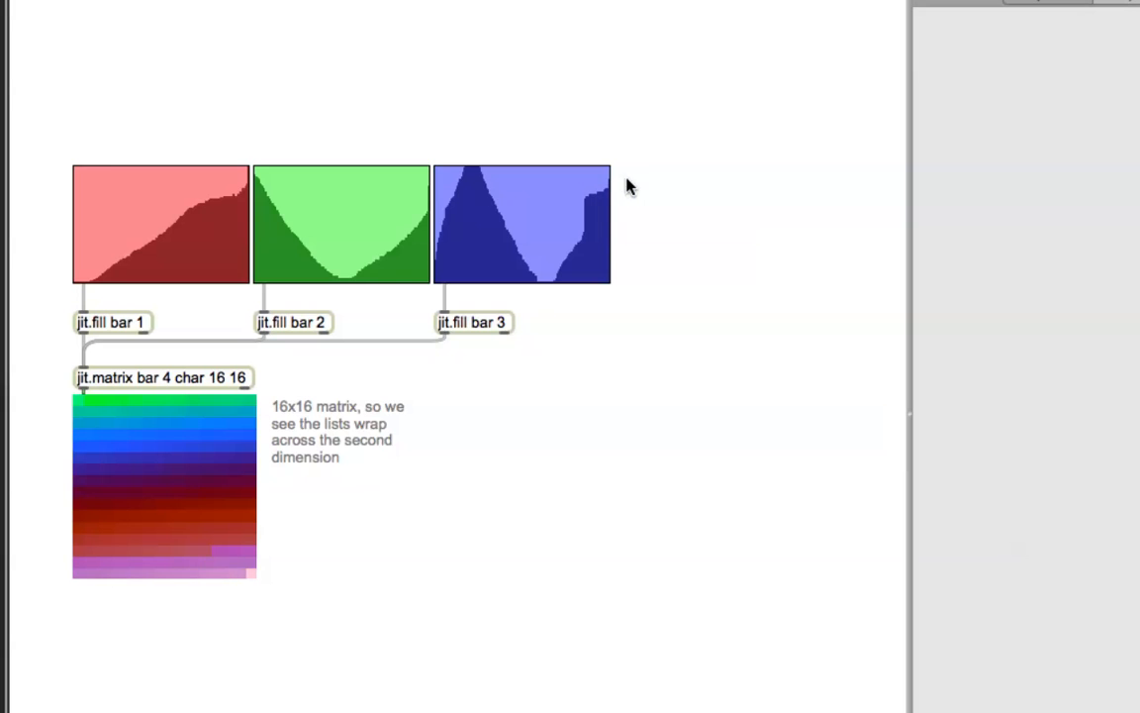
mouse_move(317, 547)
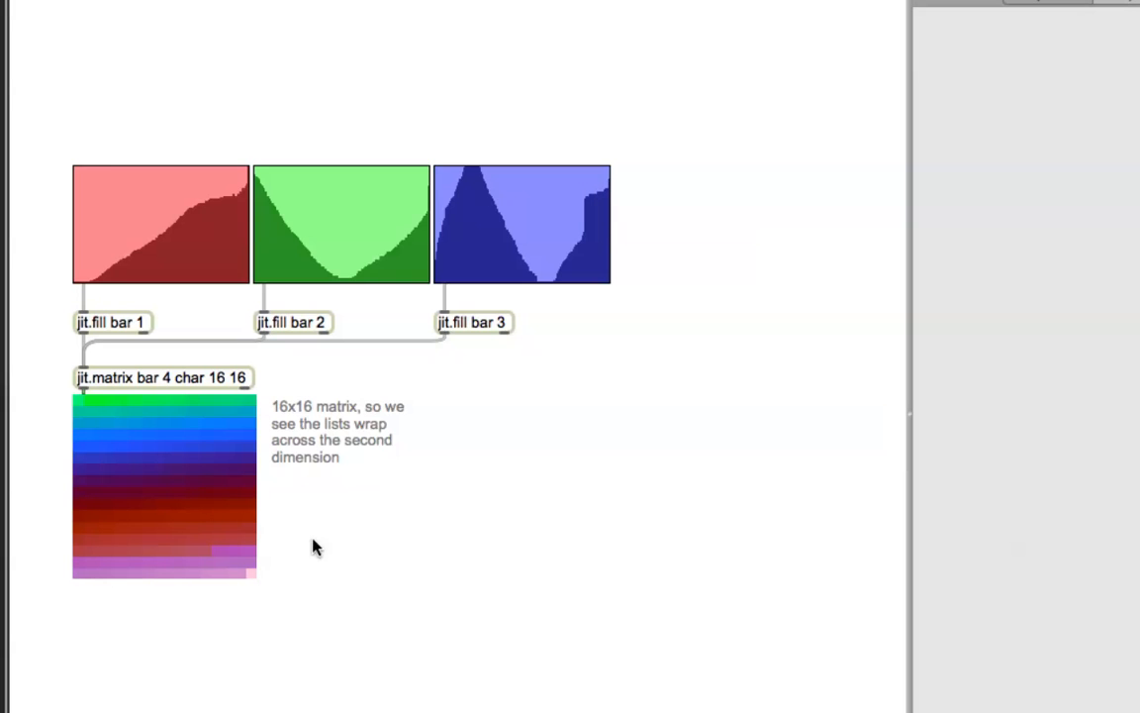
mouse_move(71, 425)
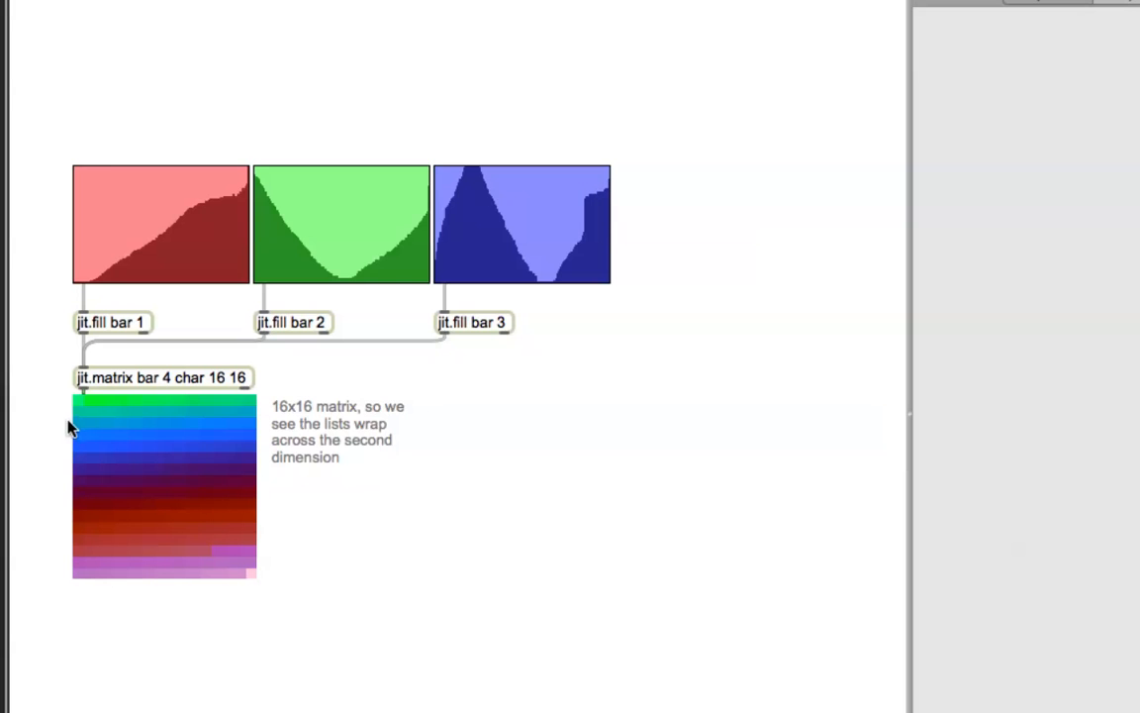
mouse_move(115, 408)
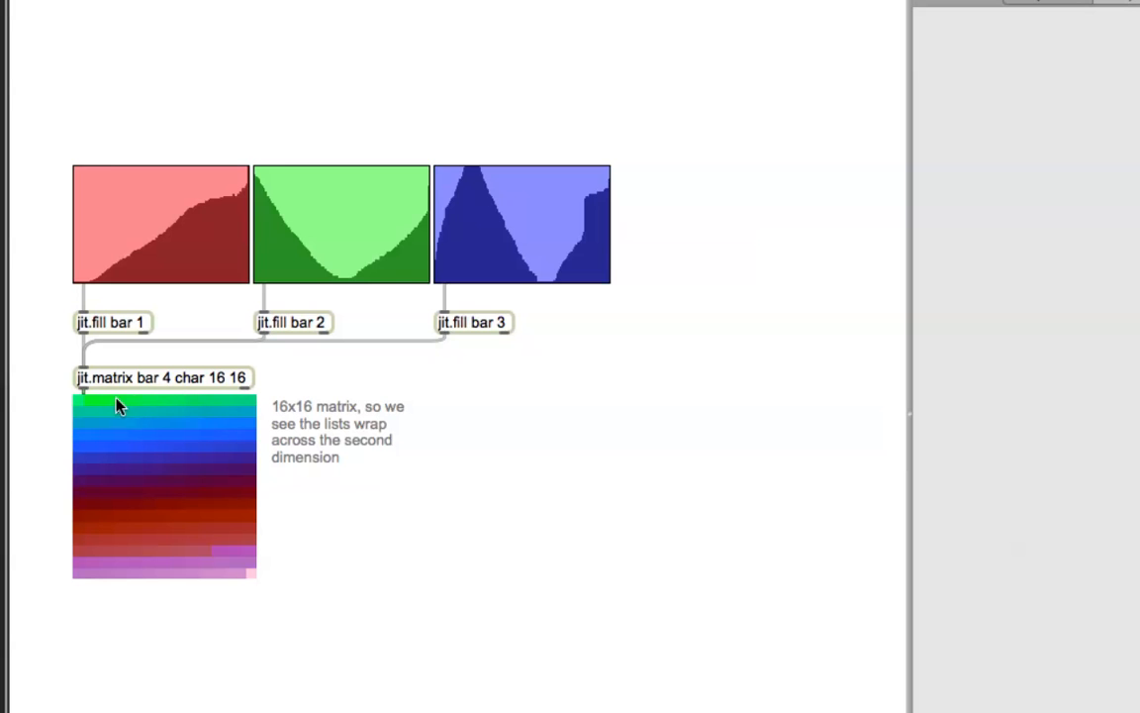
mouse_move(238, 386)
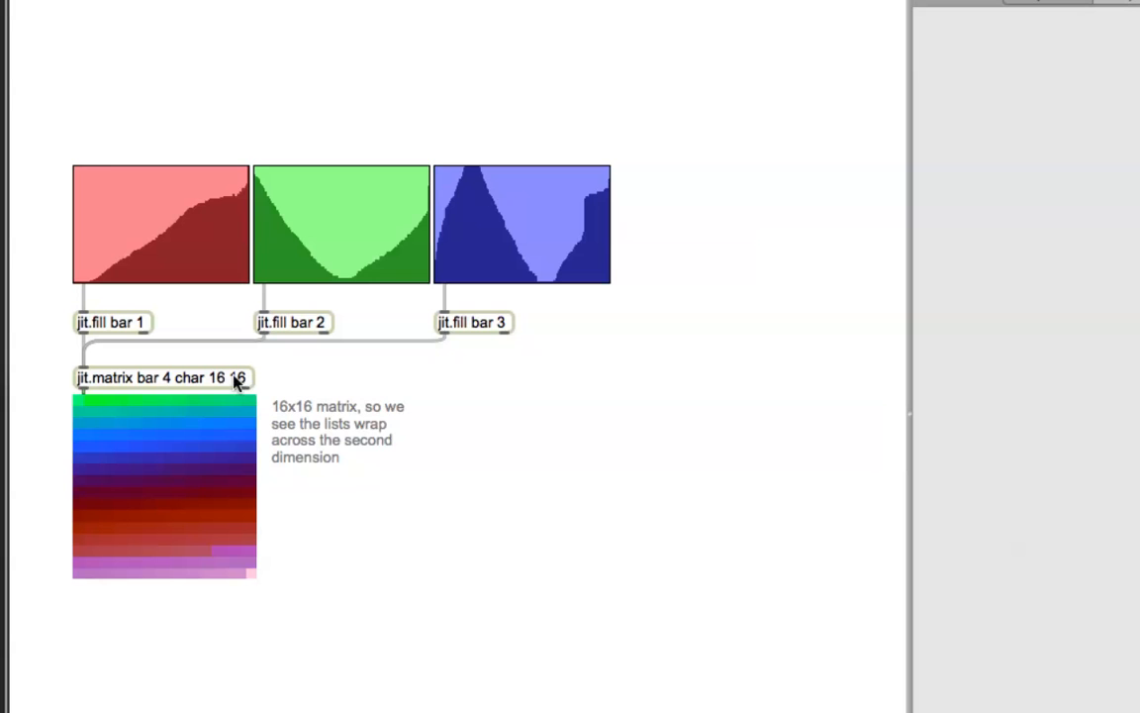
mouse_move(223, 401)
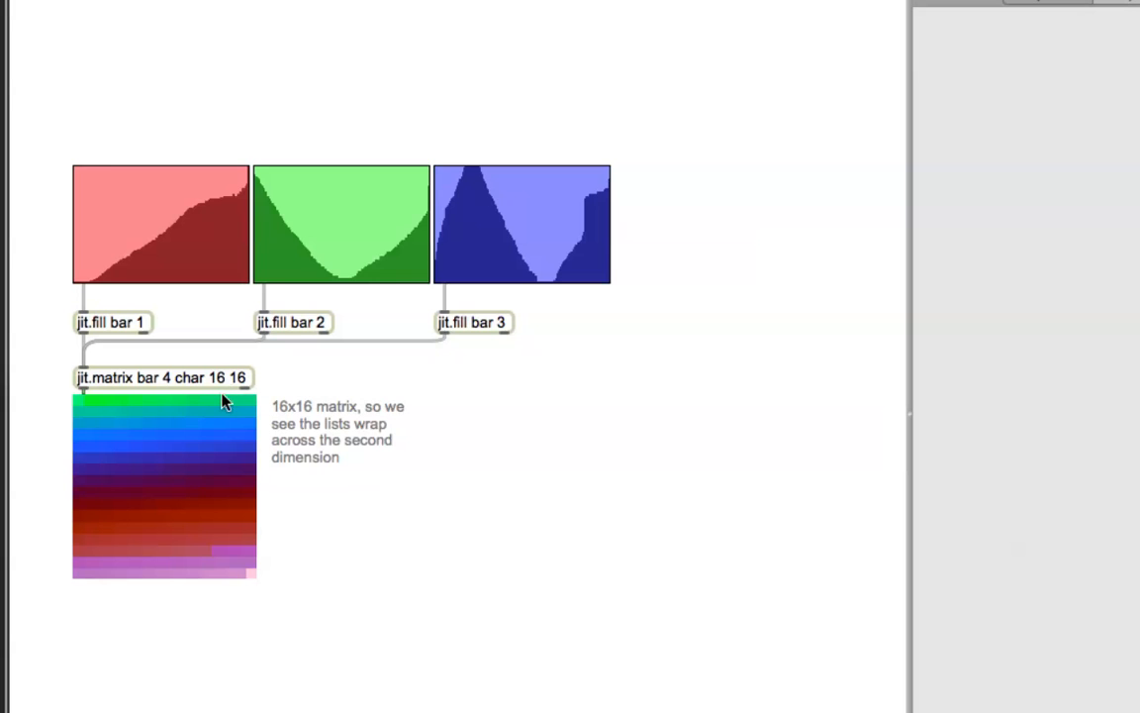
mouse_move(246, 398)
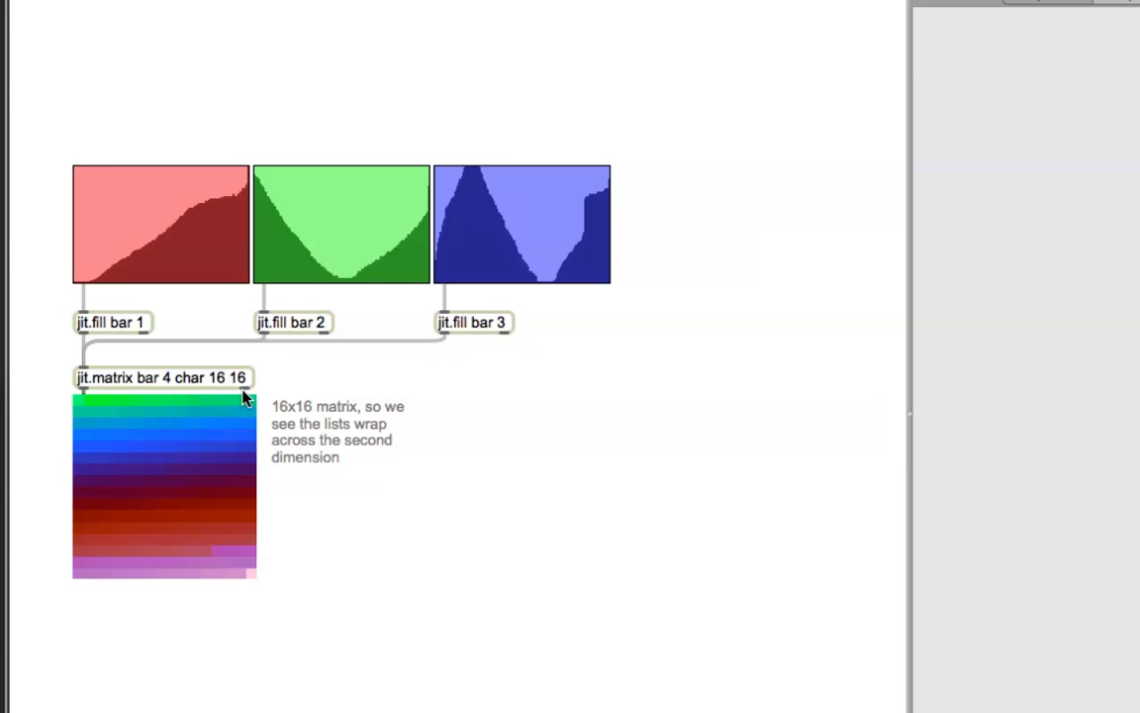
mouse_move(229, 394)
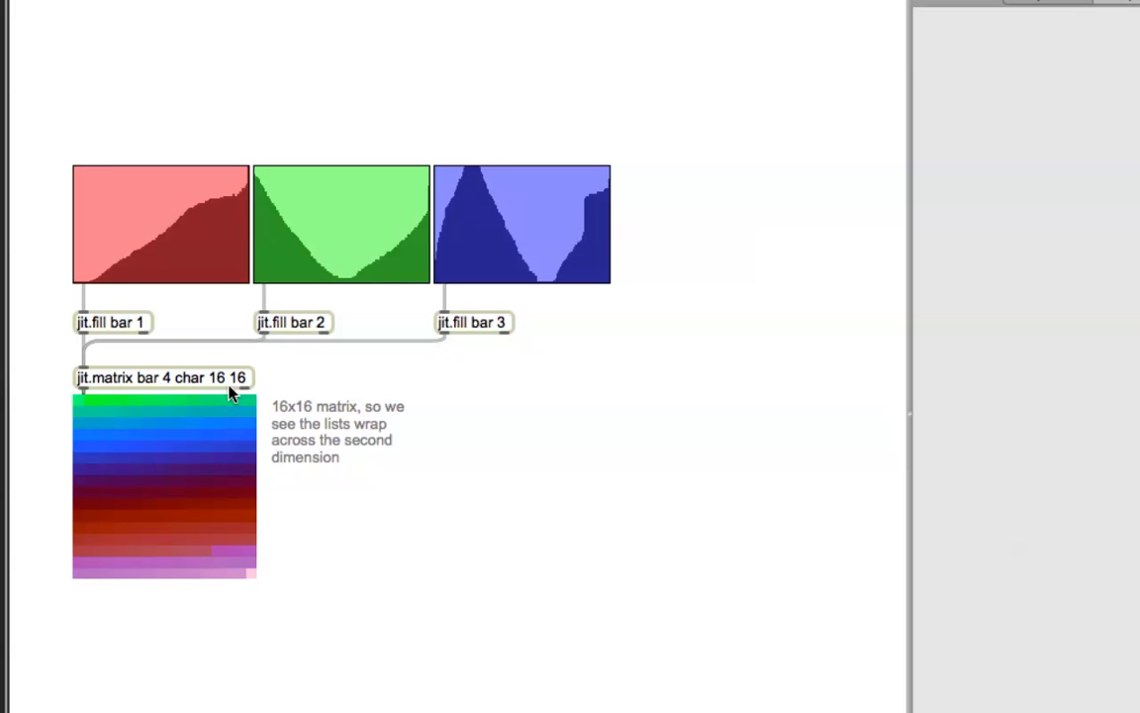
mouse_move(191, 327)
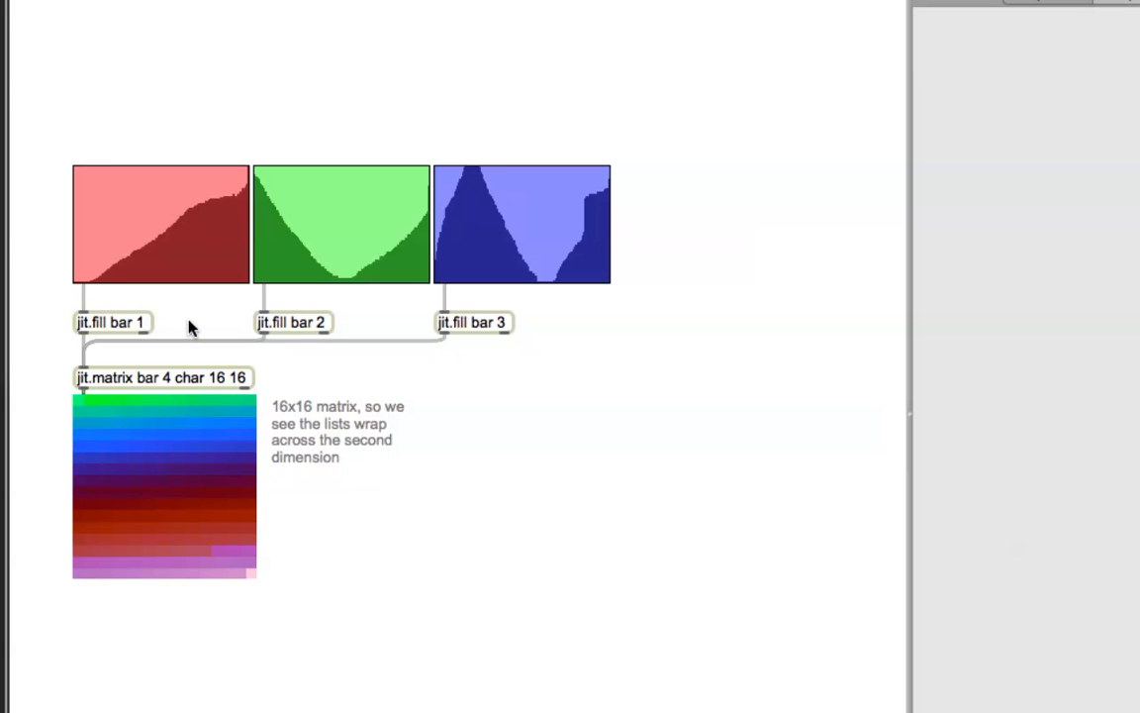
Step: Select the red multislider and scroll through its colour and slider attributes
click(158, 228)
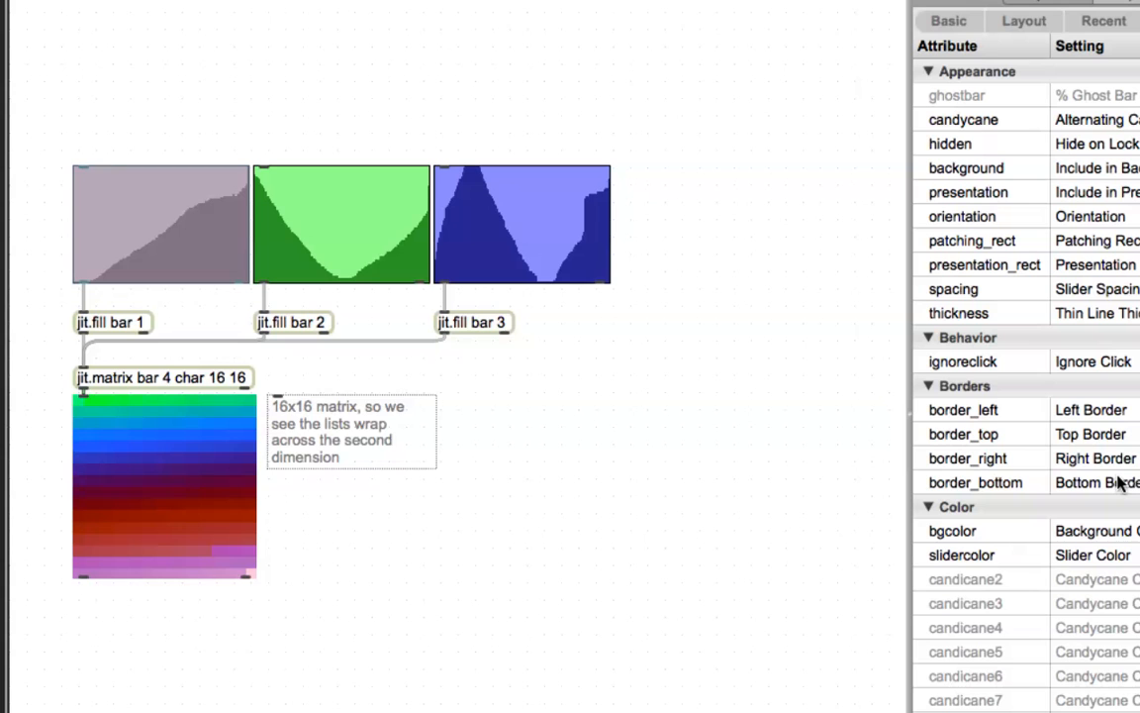
mouse_move(834, 577)
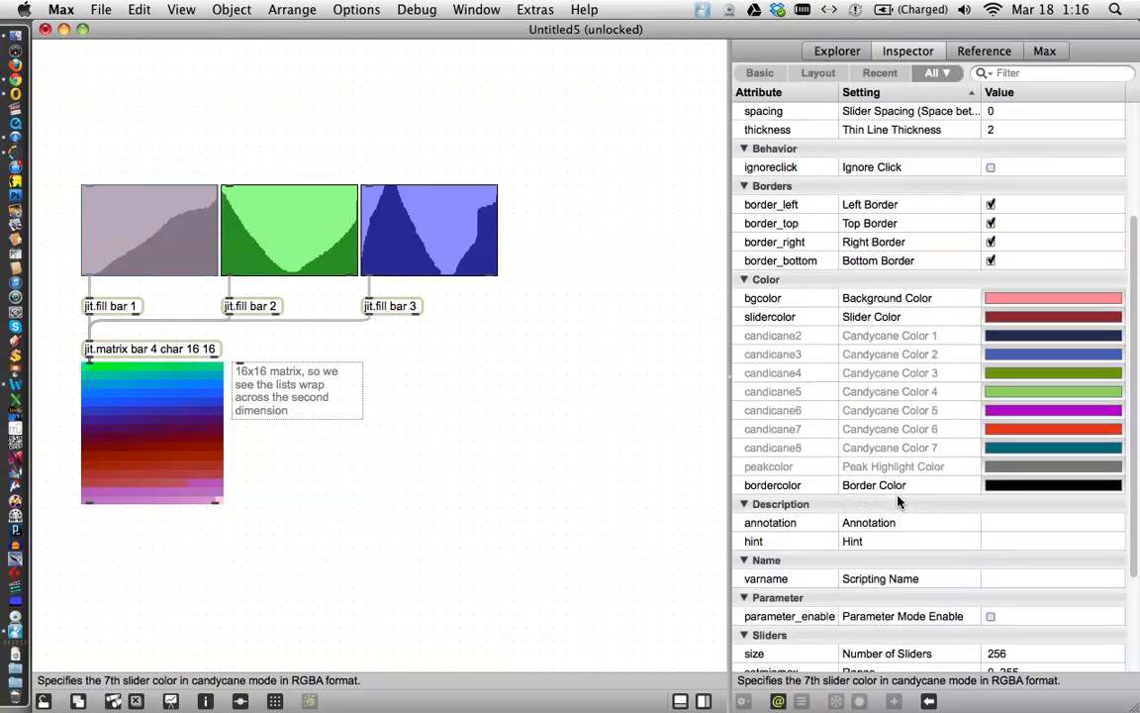
scroll(down, 3)
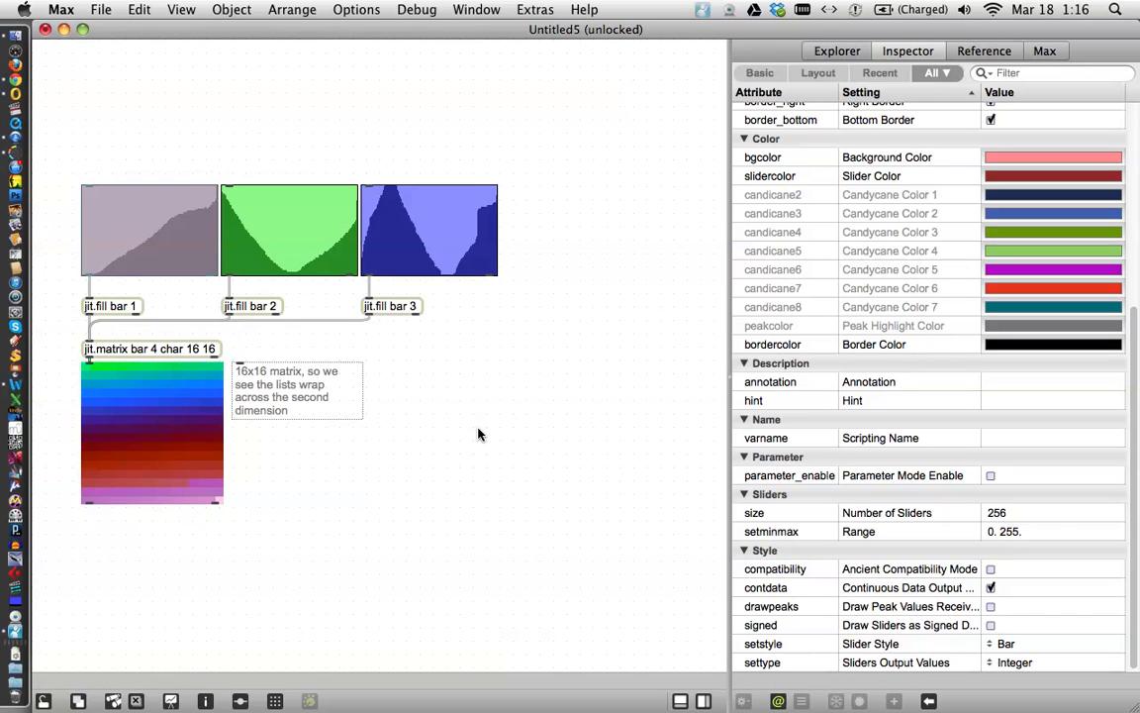
mouse_move(440, 386)
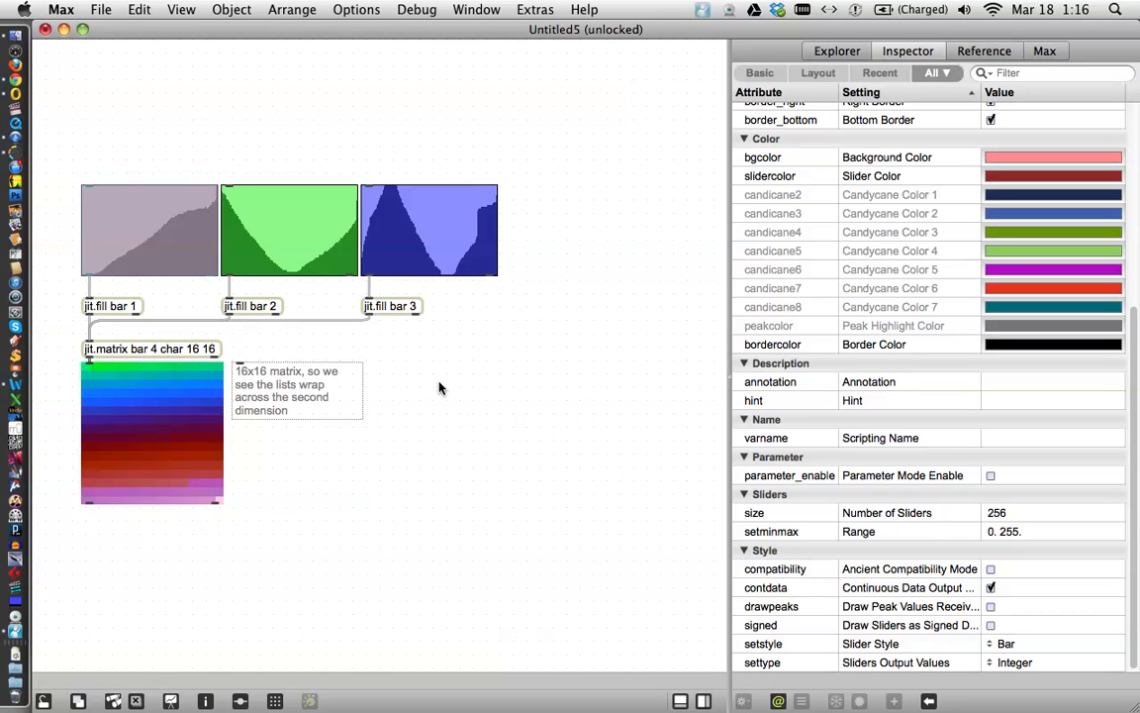
mouse_move(138, 349)
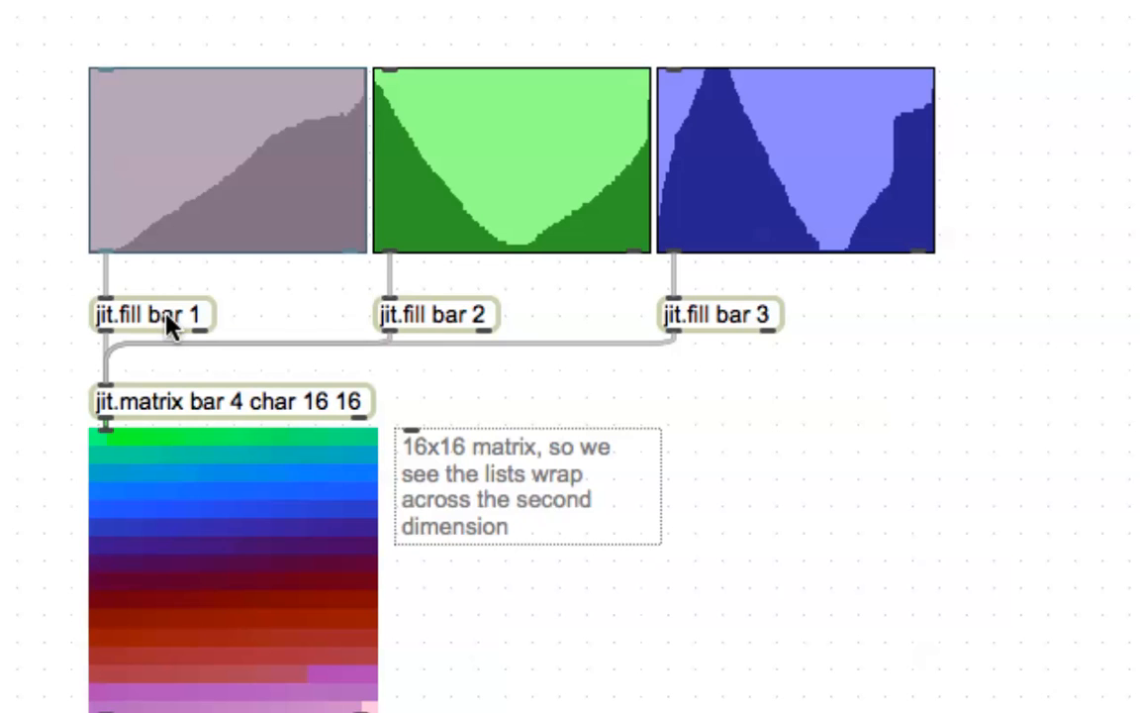
mouse_move(158, 334)
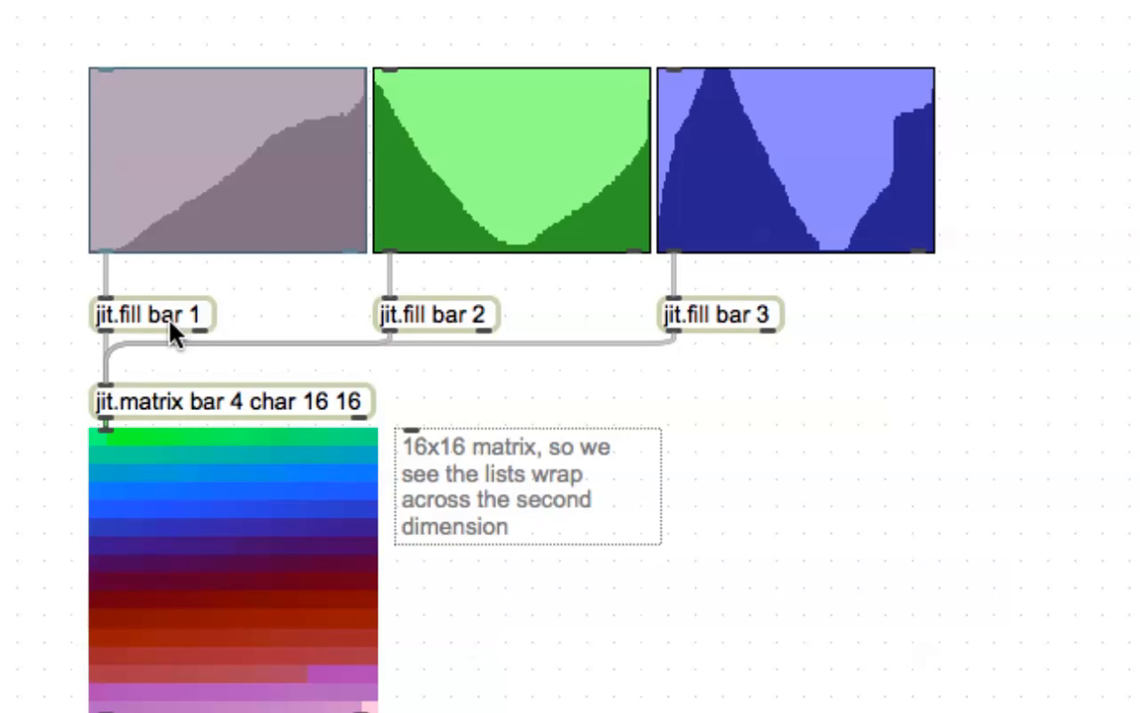
Step: Change 'bar' to 'Barry' in the first two jit.fill objects and start editing the third
click(154, 317)
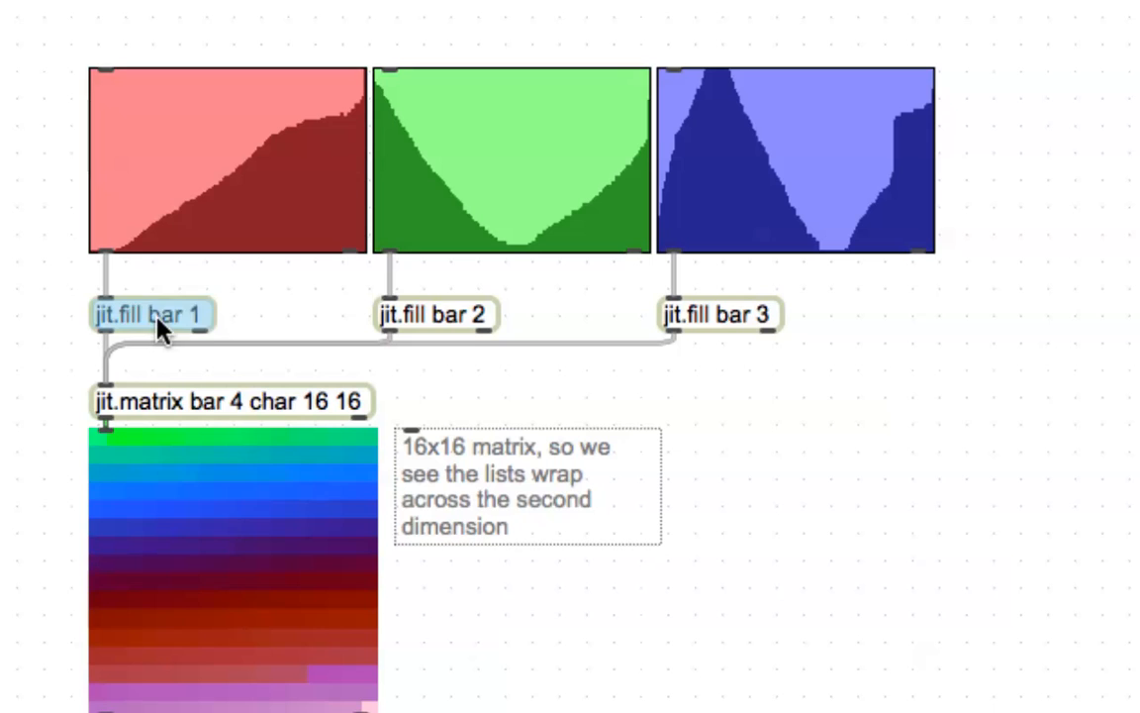
click(153, 317)
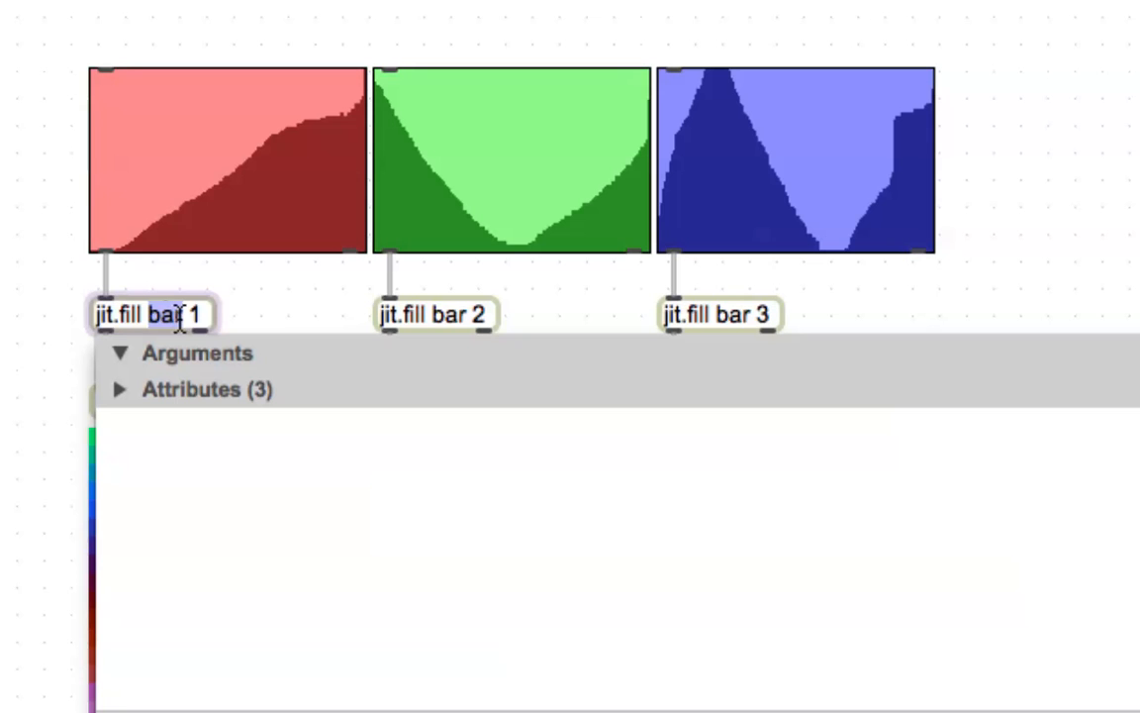
text(Barry)
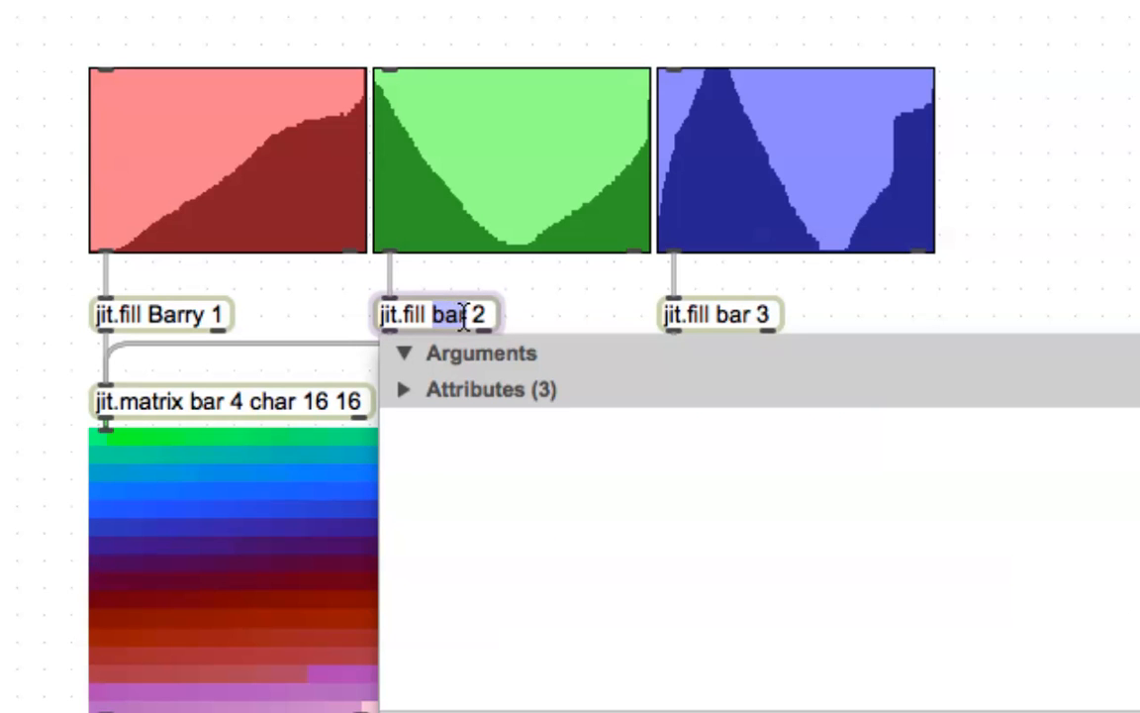
text(Barry)
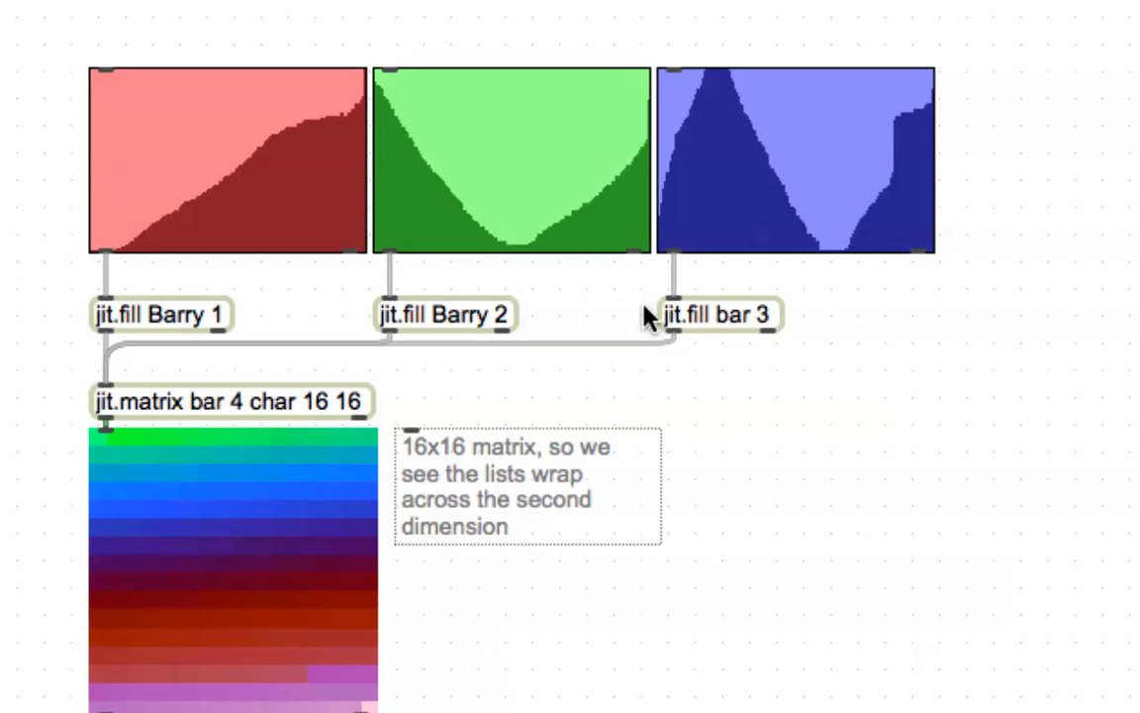
click(718, 314)
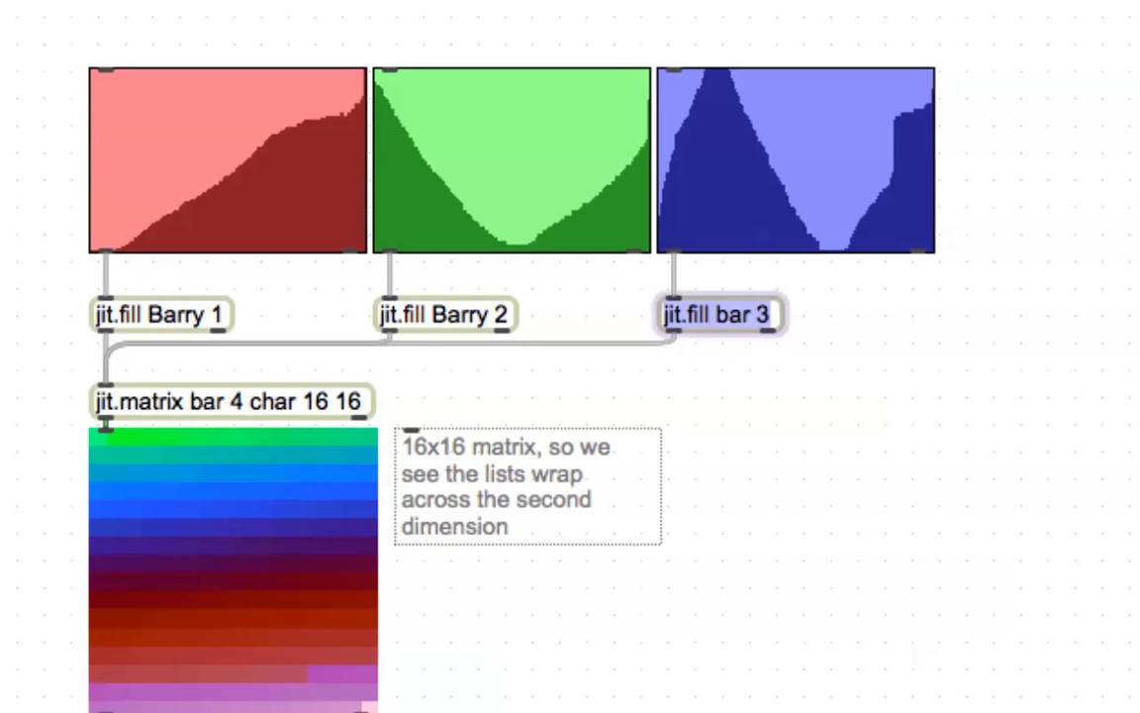
click(737, 315)
text(Barry)
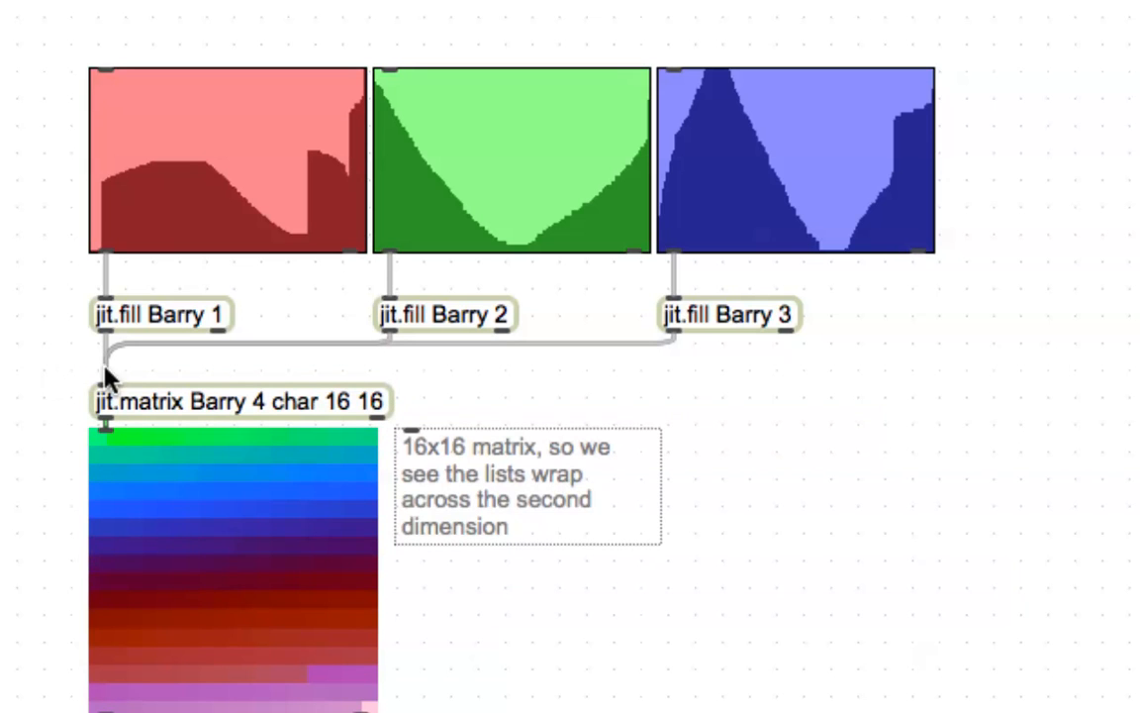
mouse_move(136, 183)
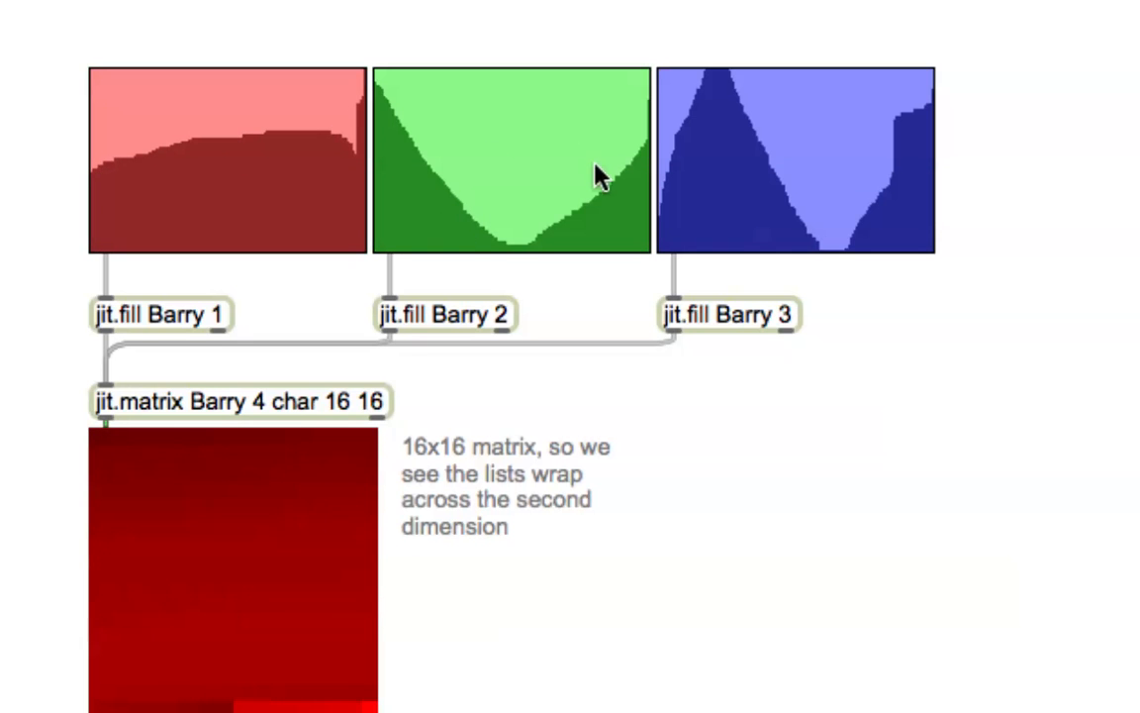
mouse_move(431, 171)
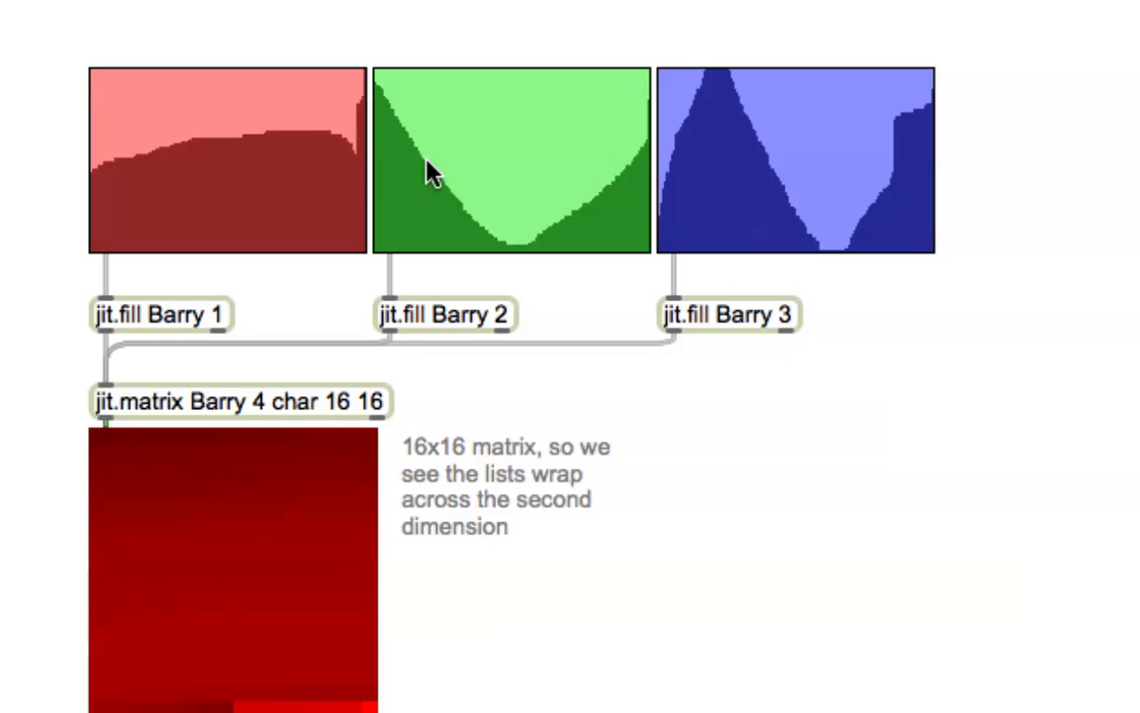
mouse_move(381, 200)
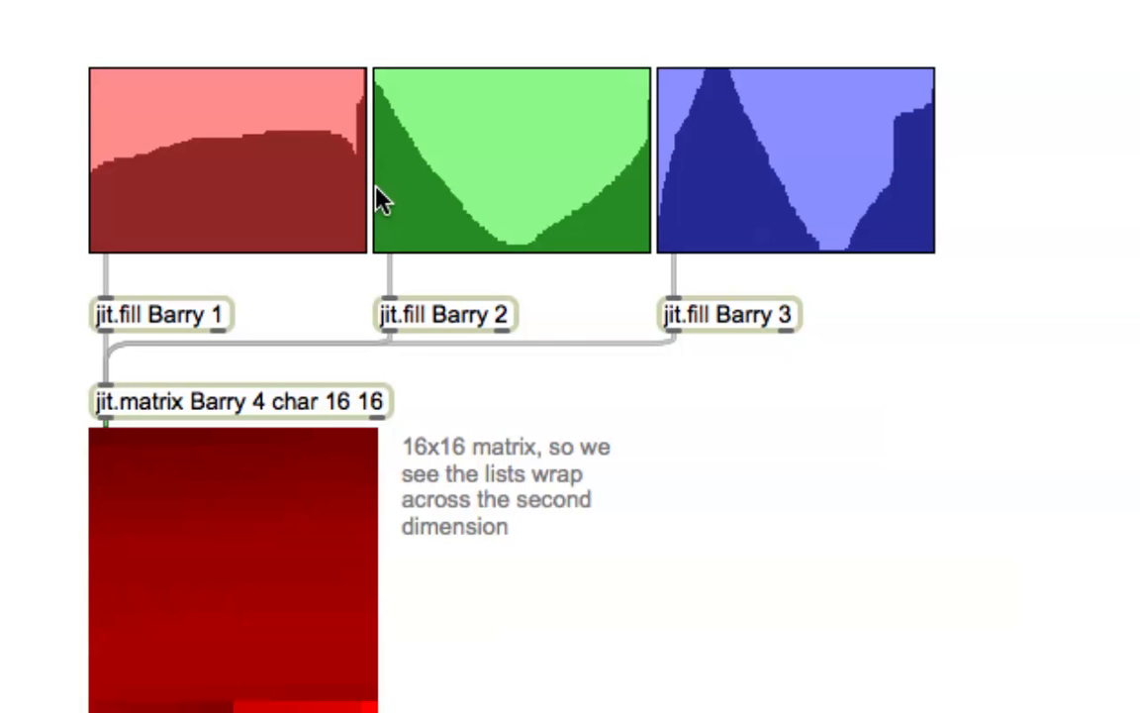
mouse_move(450, 198)
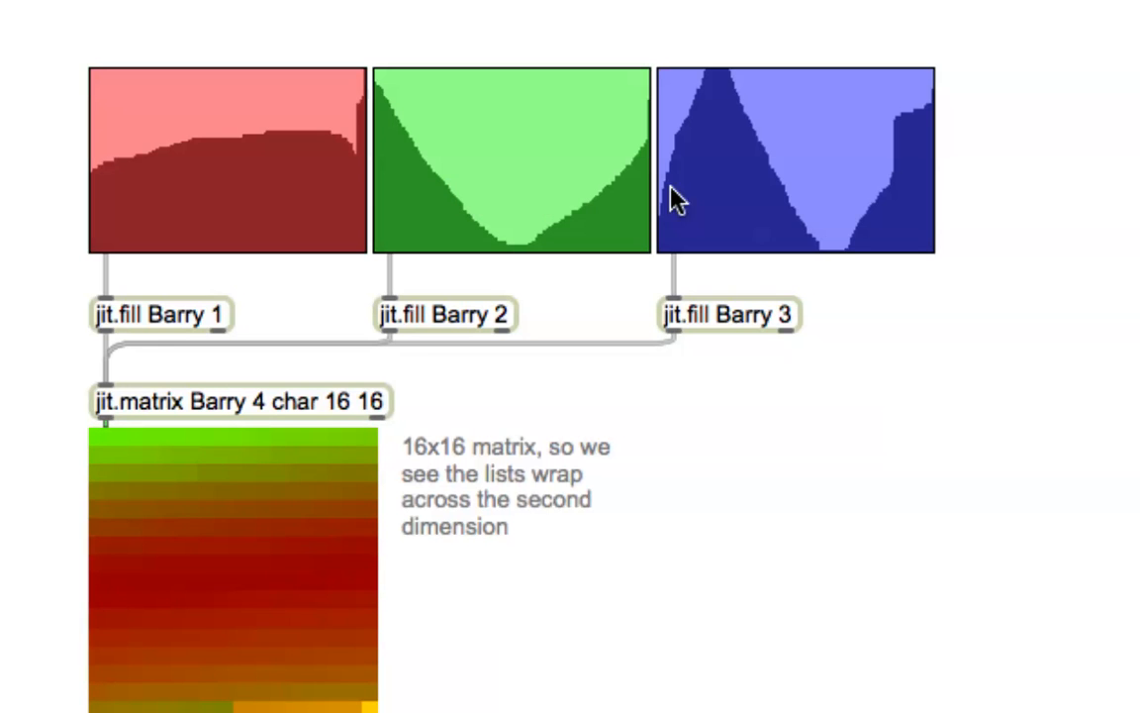
mouse_move(771, 178)
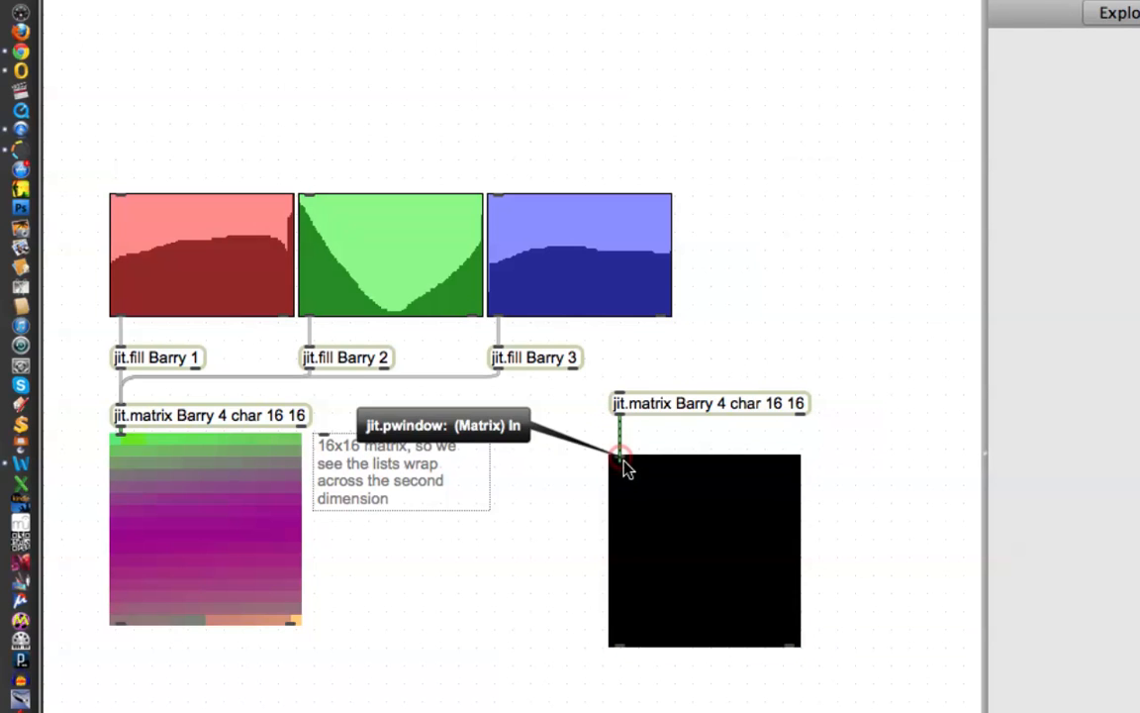
mouse_move(727, 371)
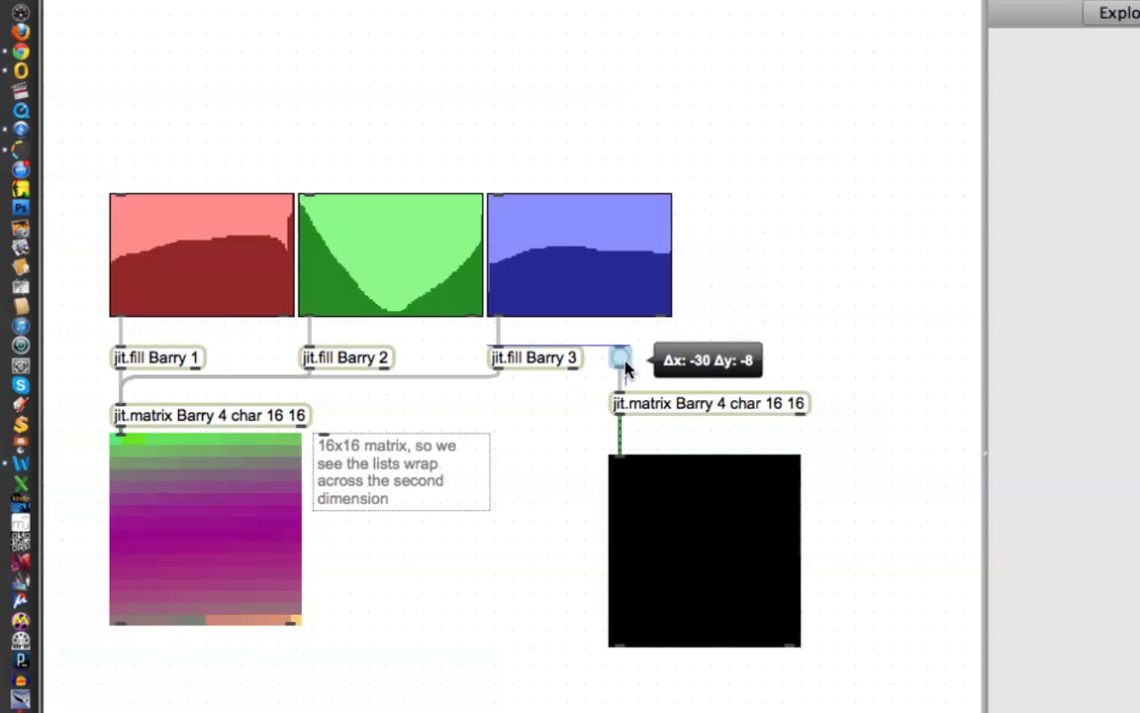
mouse_move(701, 419)
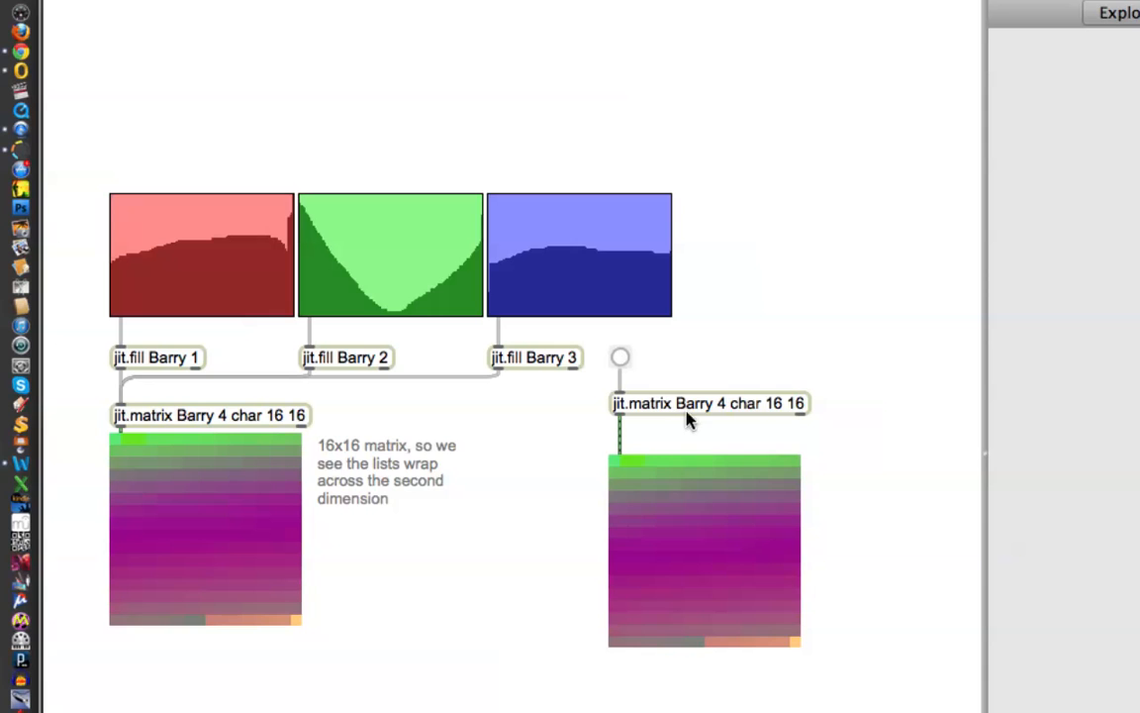
mouse_move(206, 525)
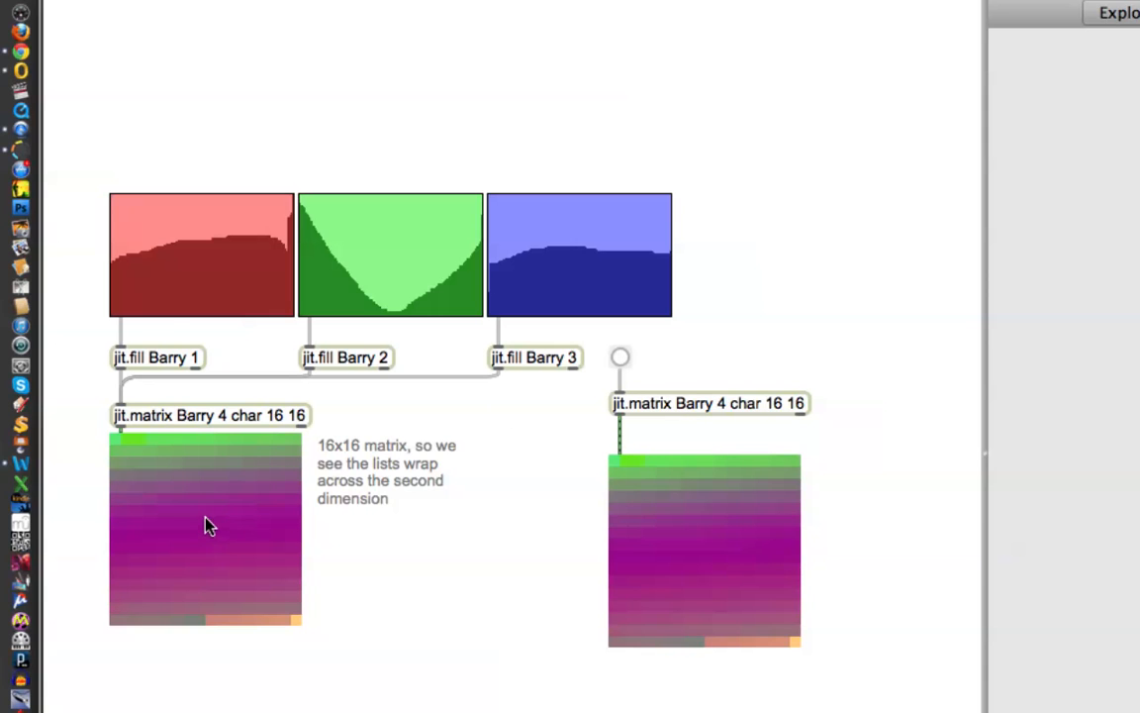
mouse_move(289, 475)
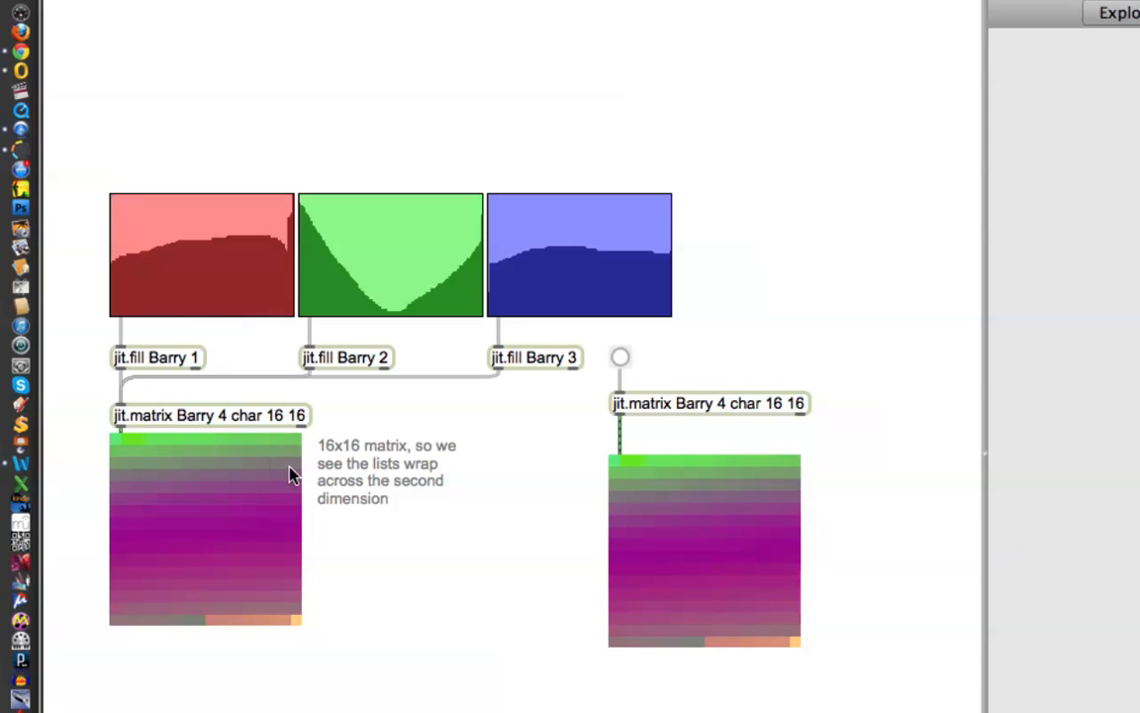
mouse_move(81, 437)
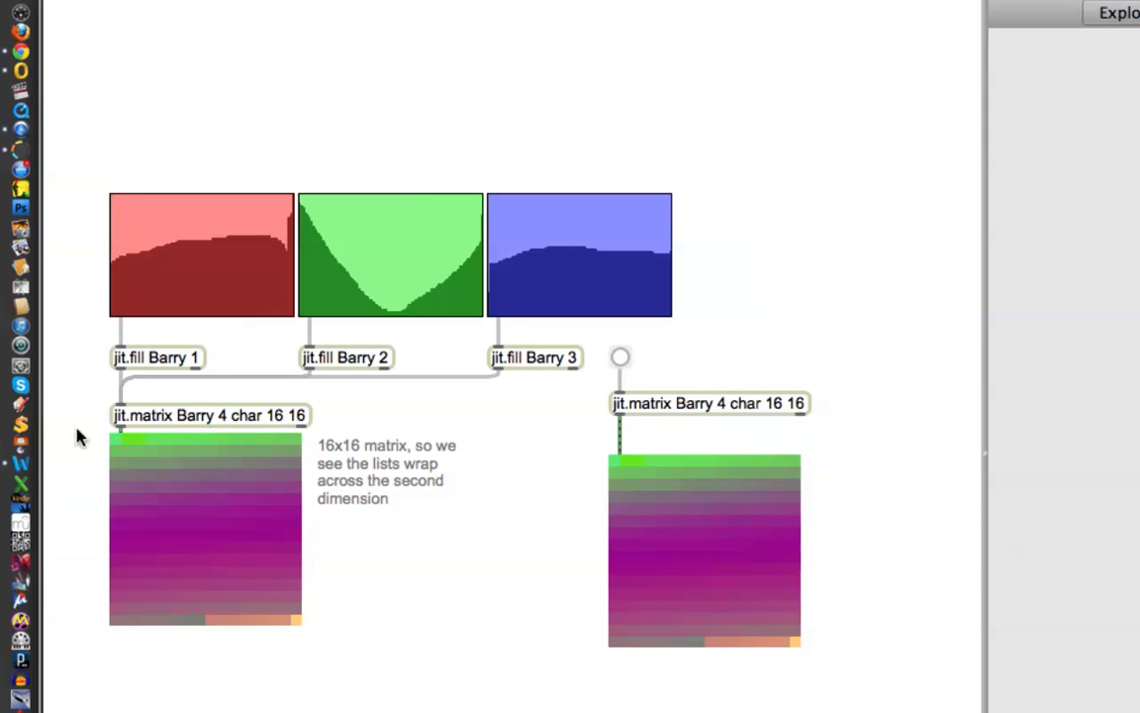
mouse_move(668, 424)
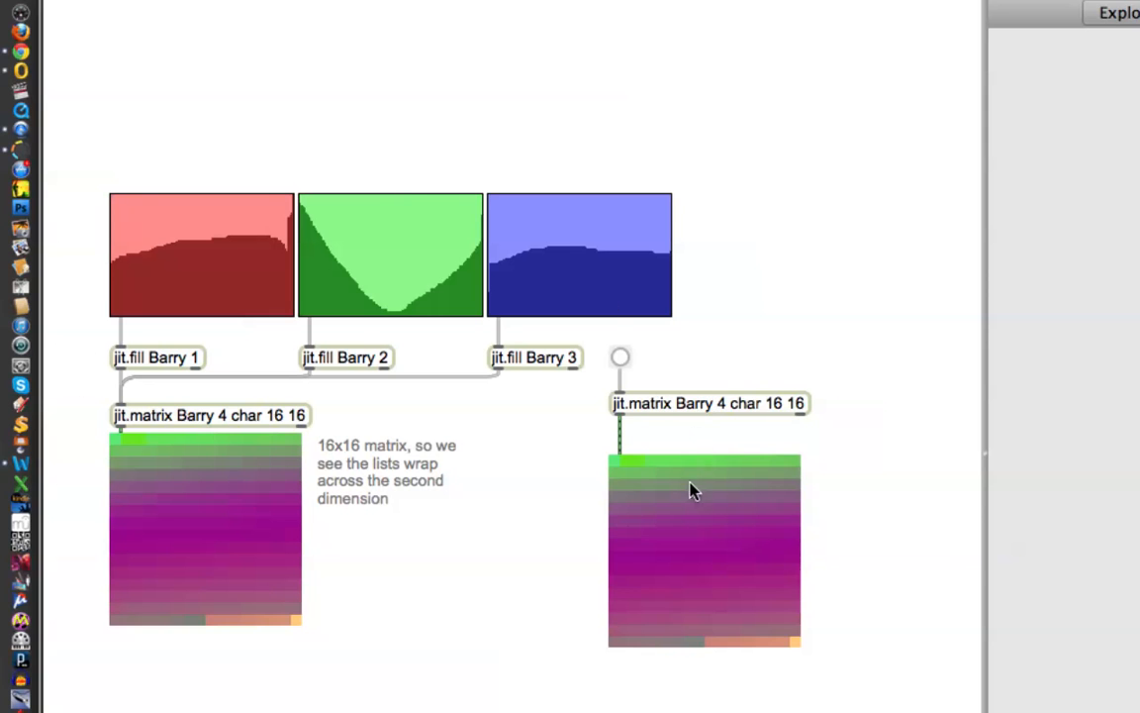
mouse_move(687, 522)
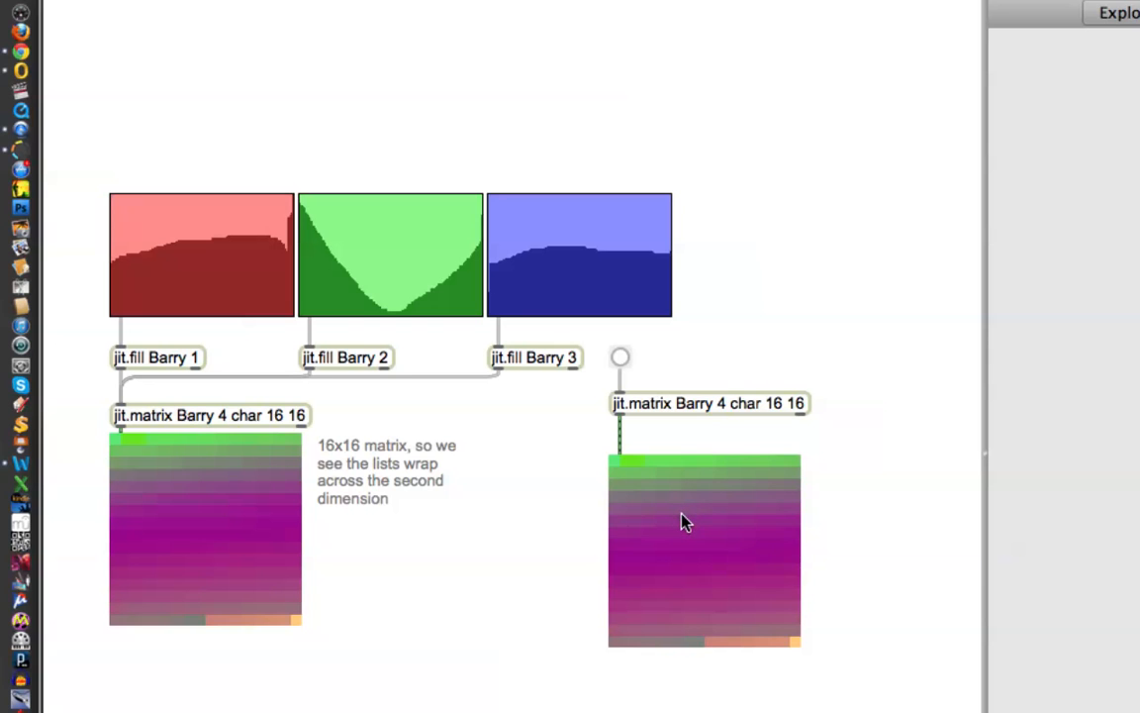
mouse_move(652, 522)
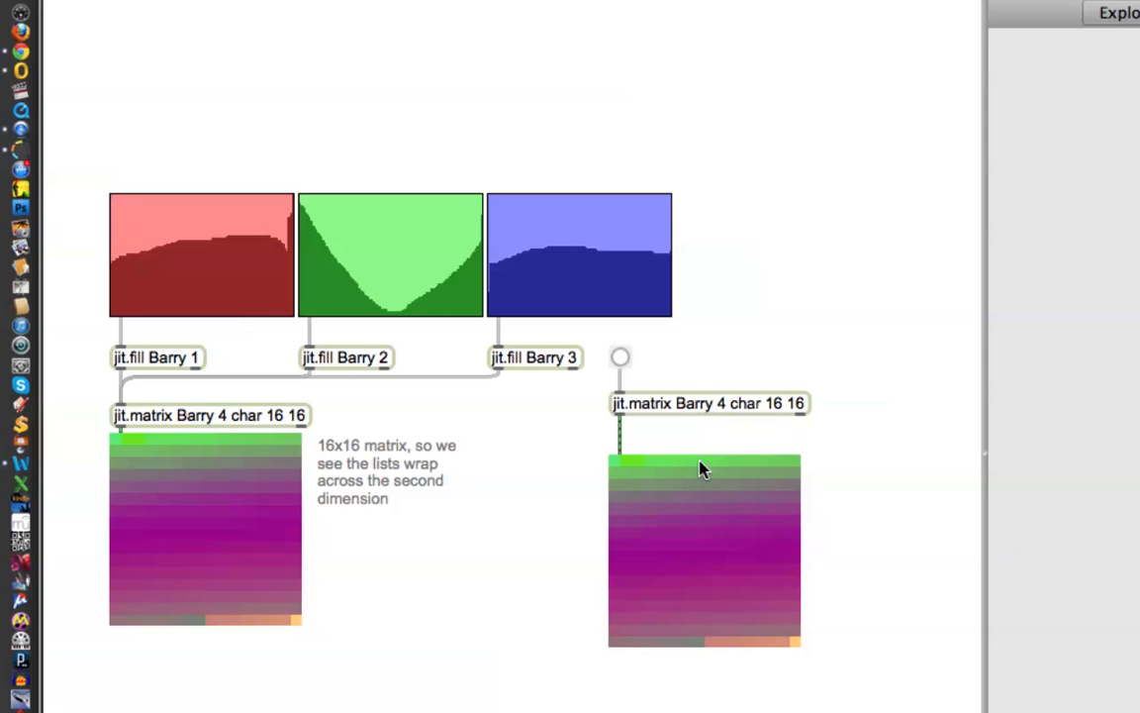
mouse_move(626, 455)
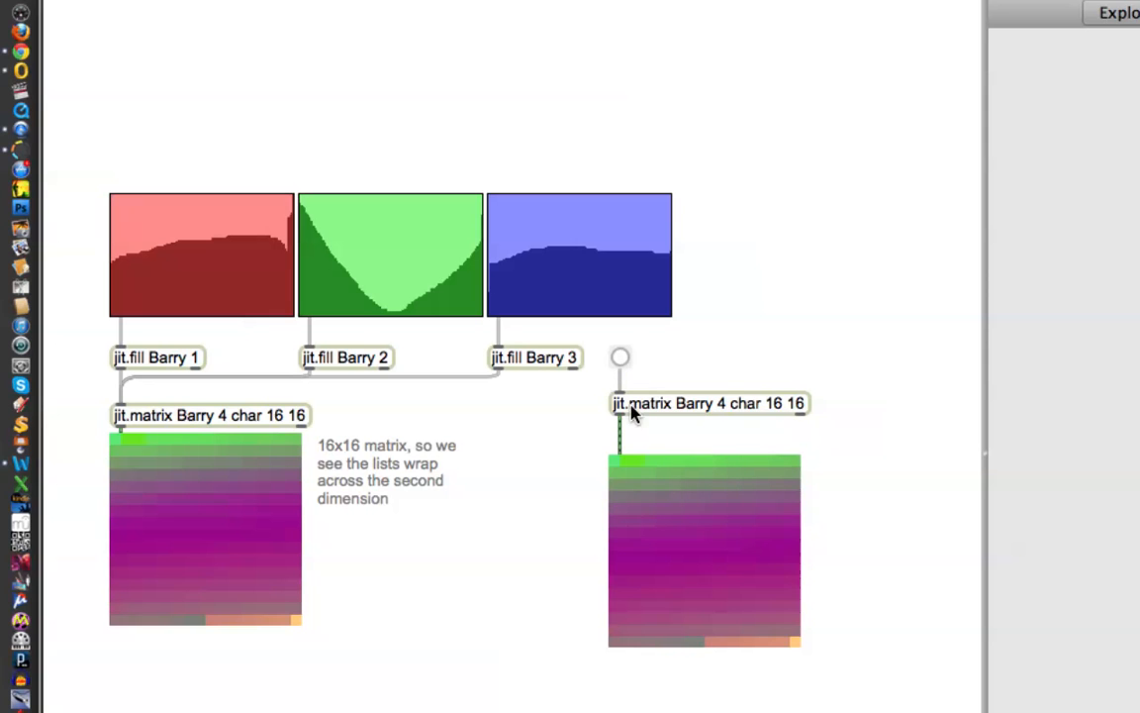
mouse_move(661, 428)
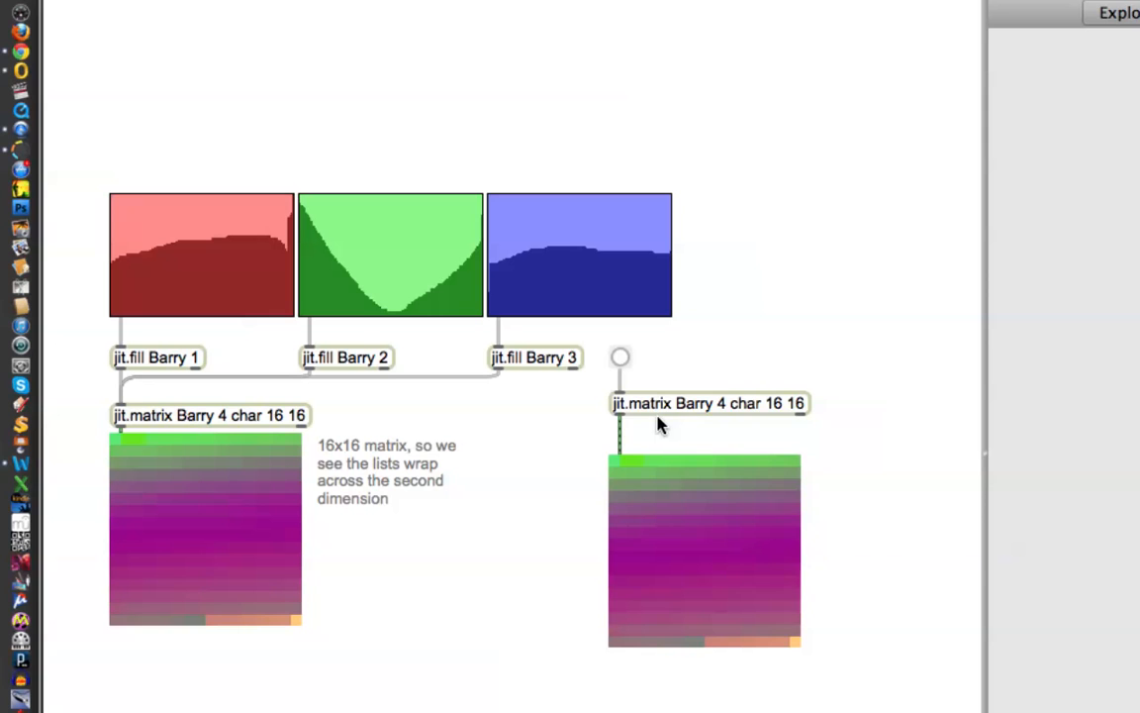
mouse_move(661, 416)
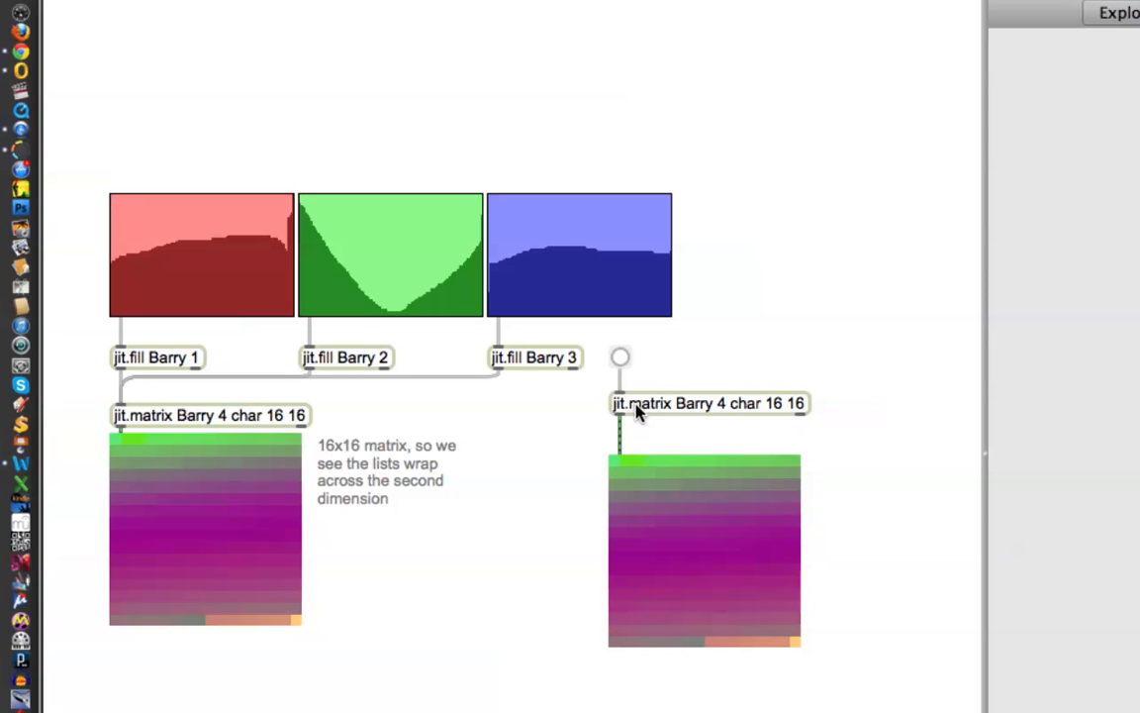
mouse_move(779, 342)
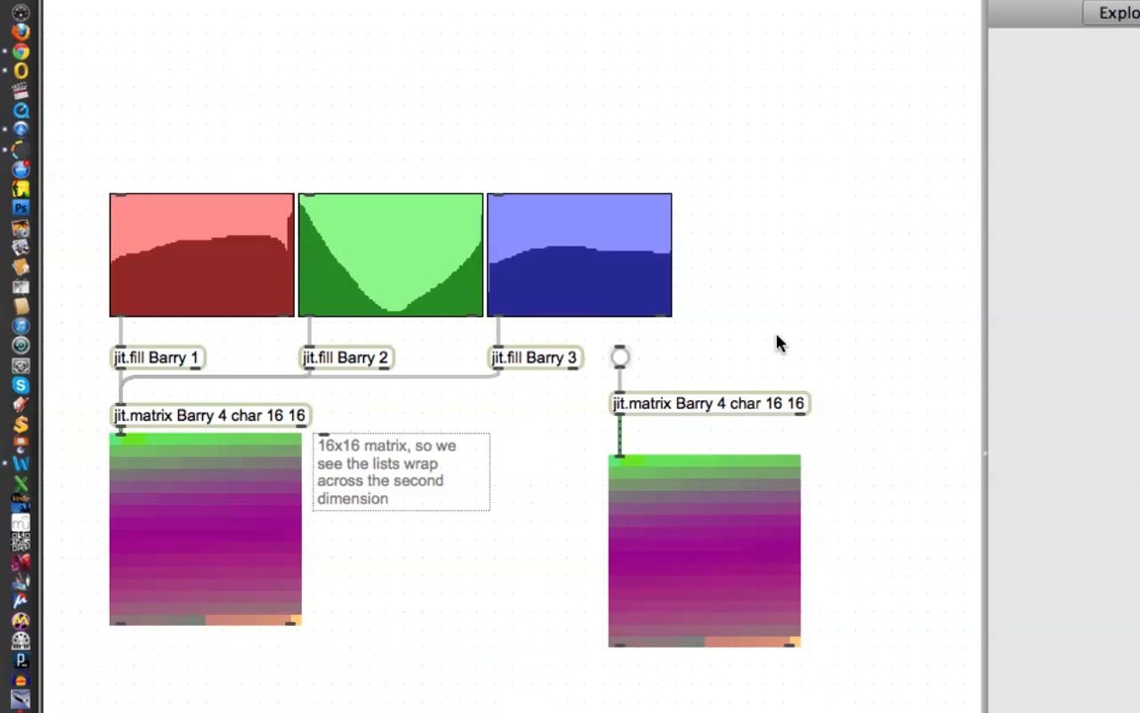
Step: Create a metro 40 object to the right of the sliders
click(840, 349)
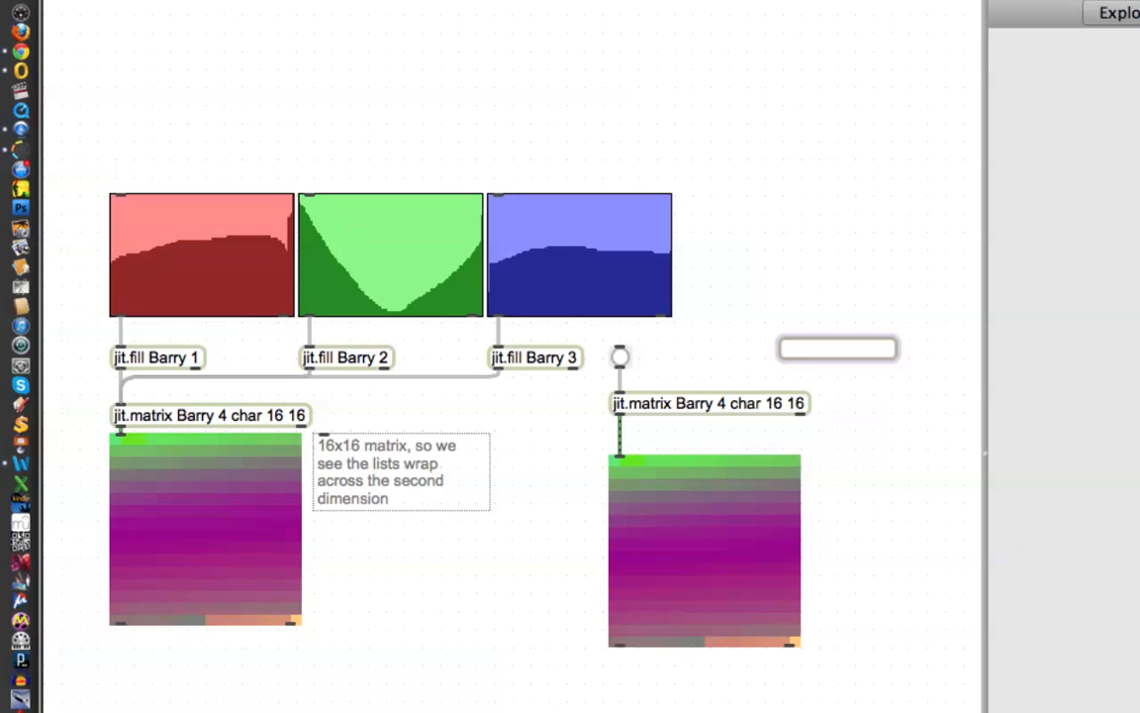
text(metro)
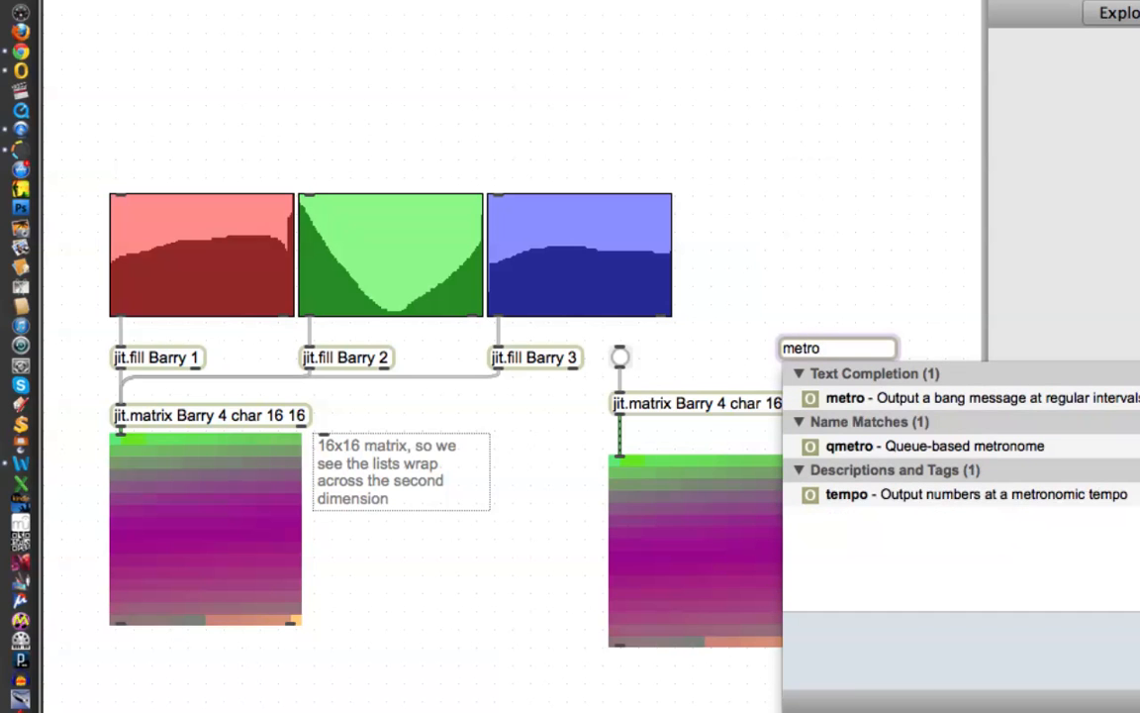
text(40)
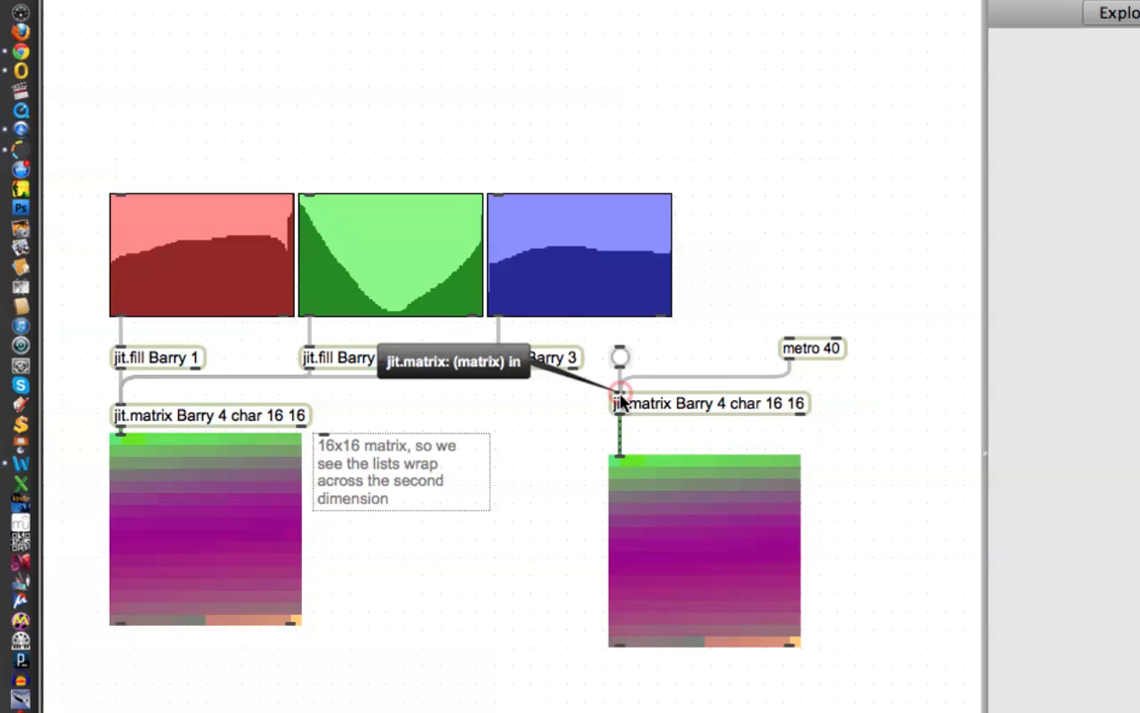
mouse_move(800, 315)
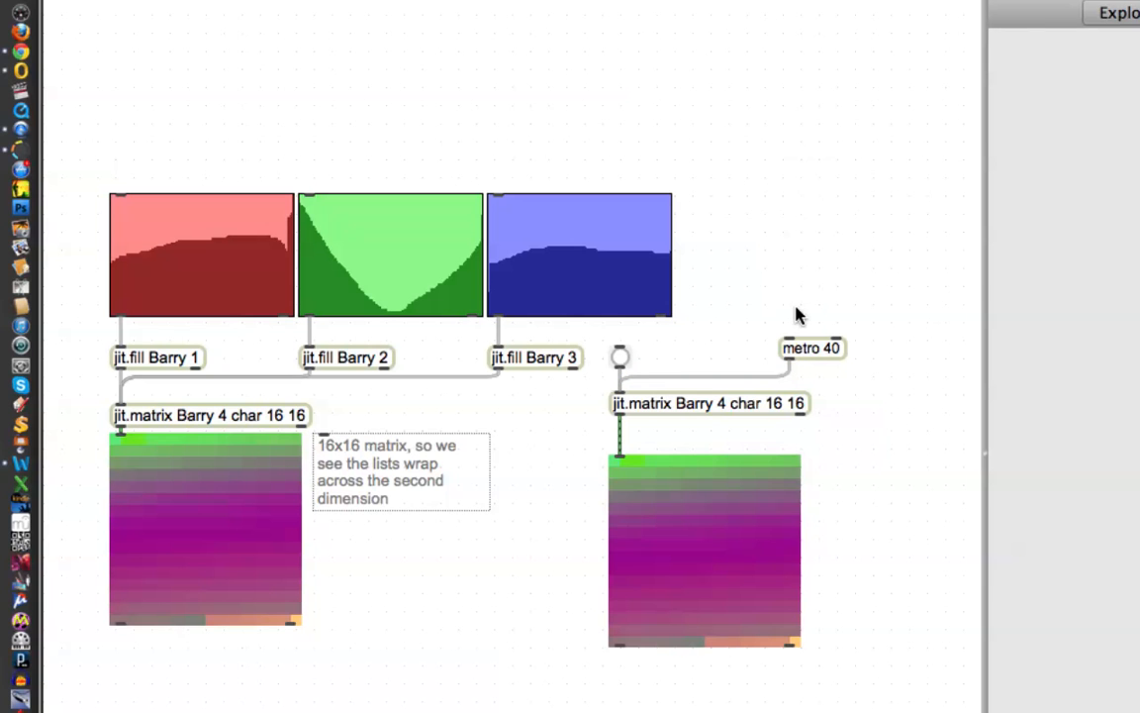
Step: Add a toggle above the metro 40, connect it, and switch it on
click(808, 347)
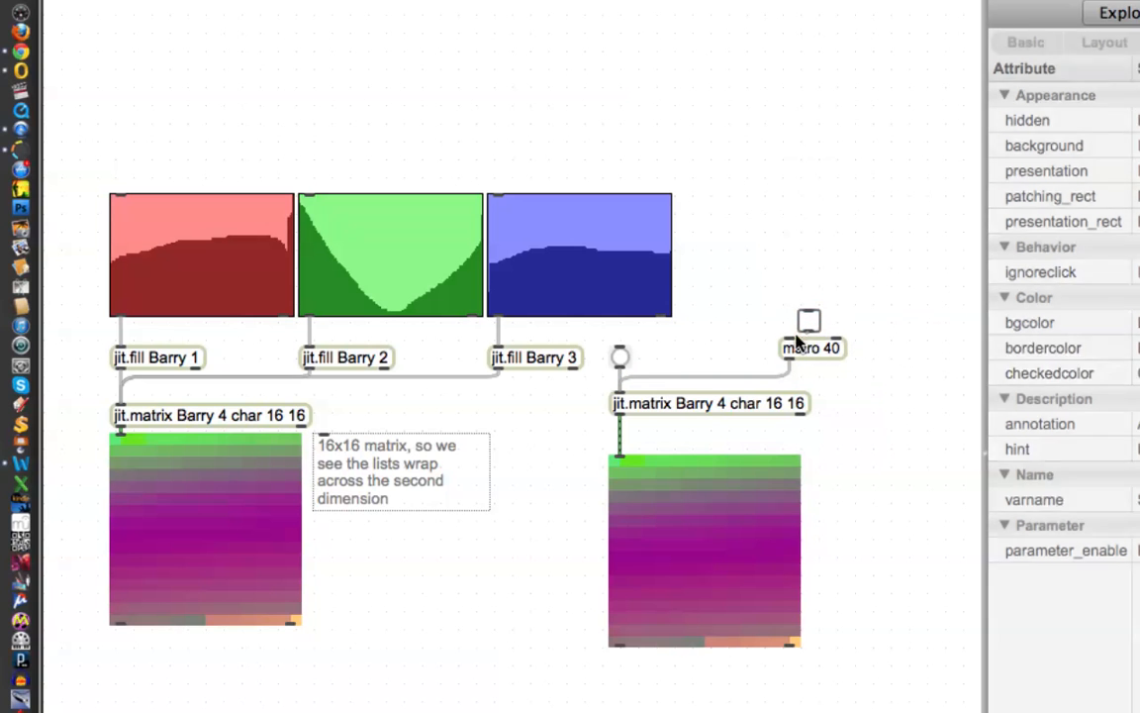
drag(809, 322, 781, 278)
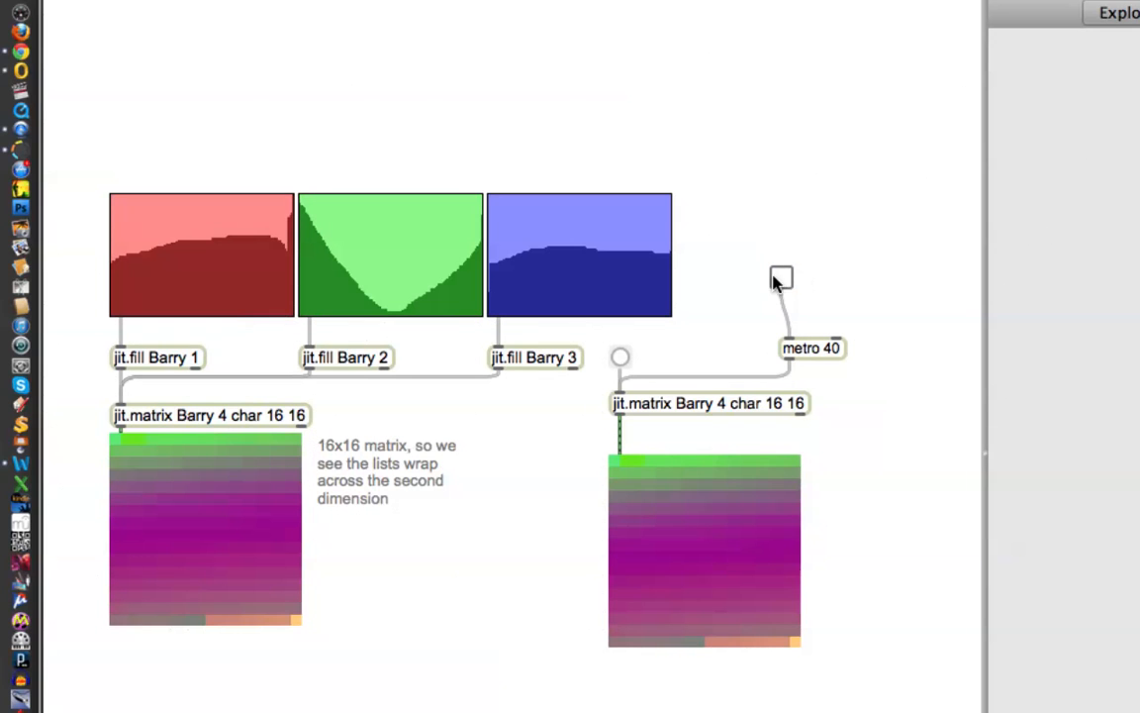
click(780, 277)
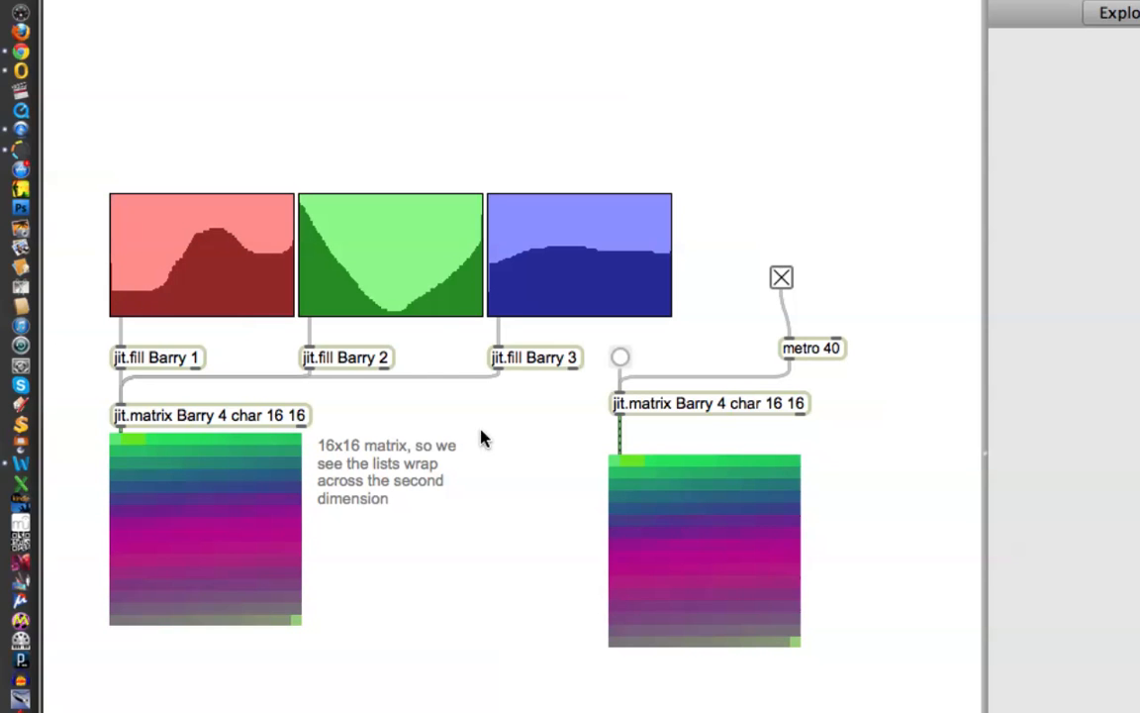
mouse_move(304, 274)
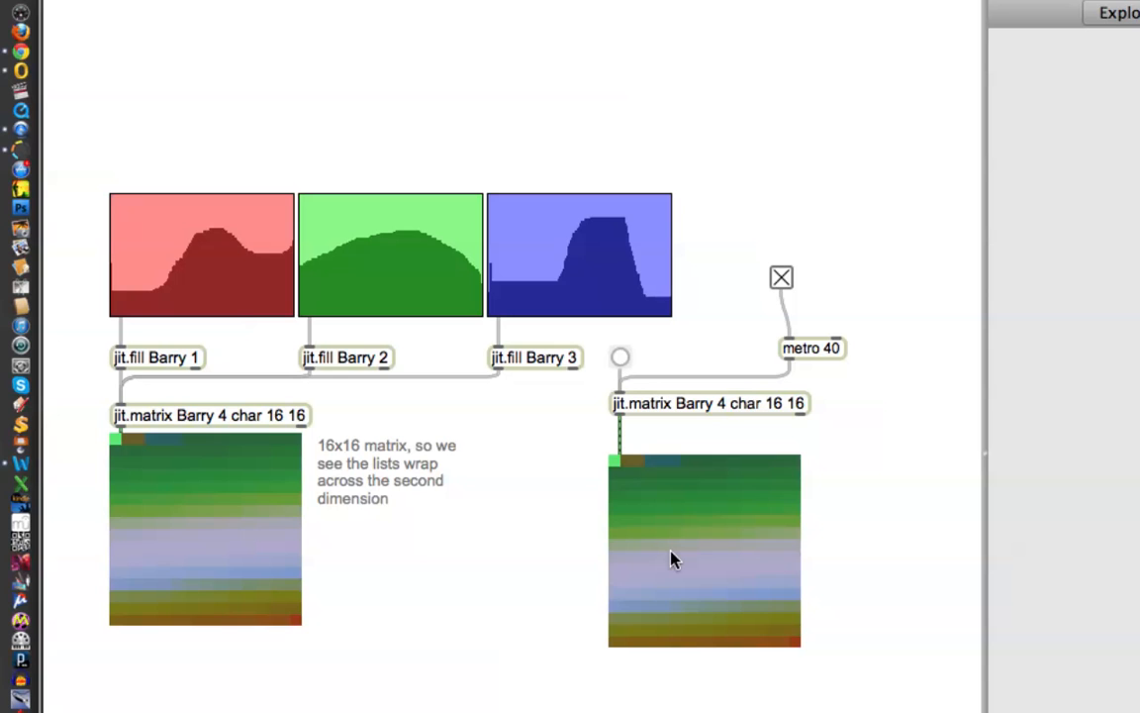
mouse_move(586, 507)
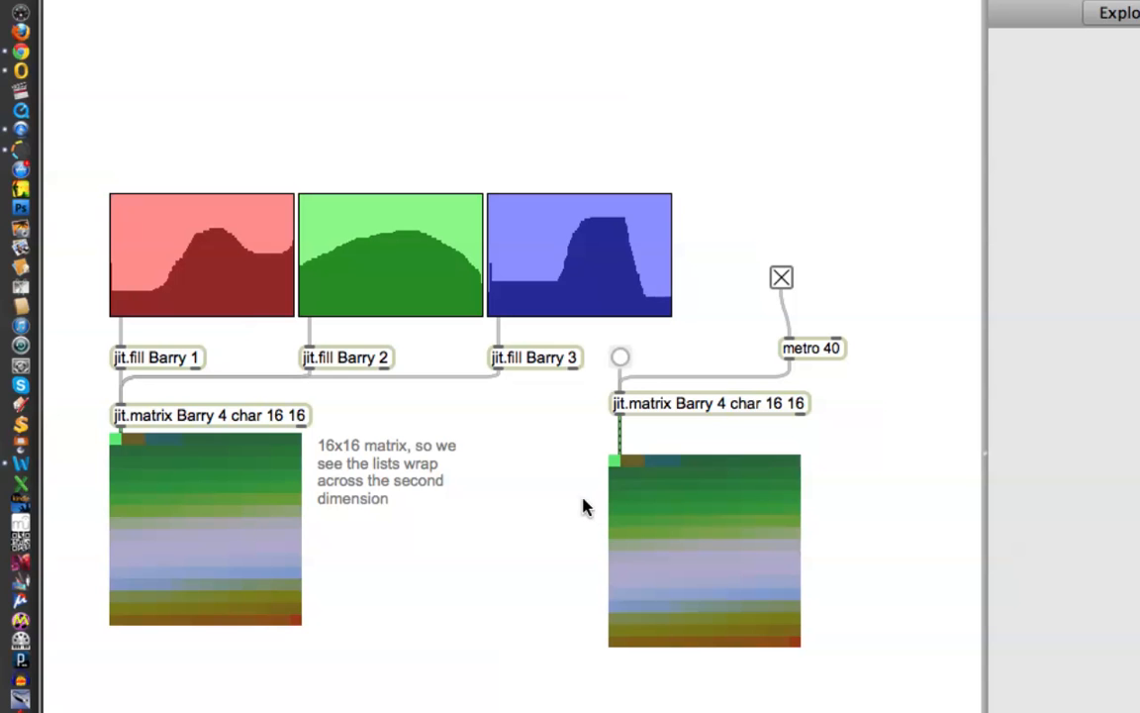
mouse_move(571, 399)
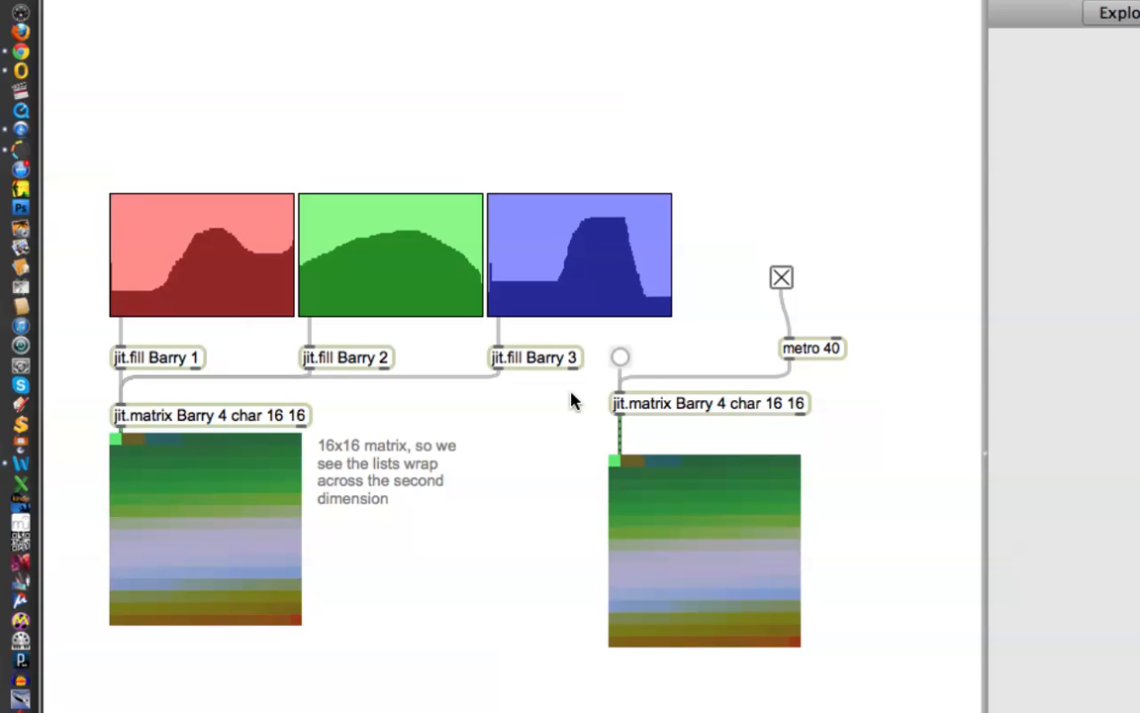
mouse_move(552, 462)
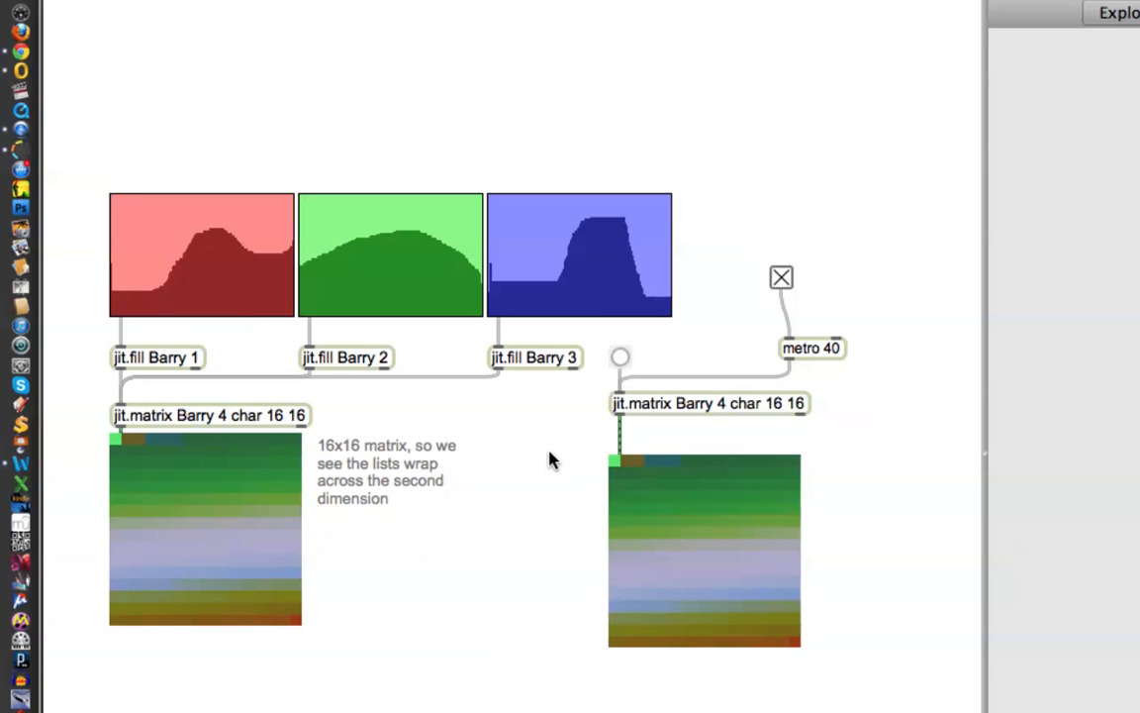
mouse_move(561, 438)
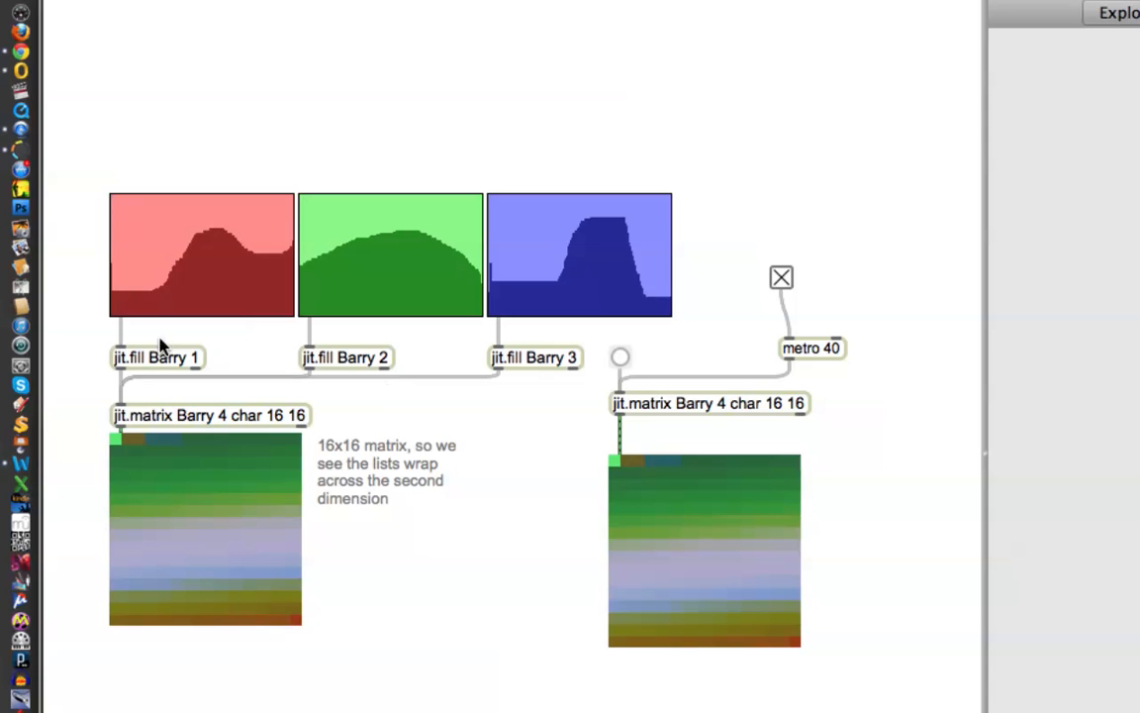
mouse_move(120, 370)
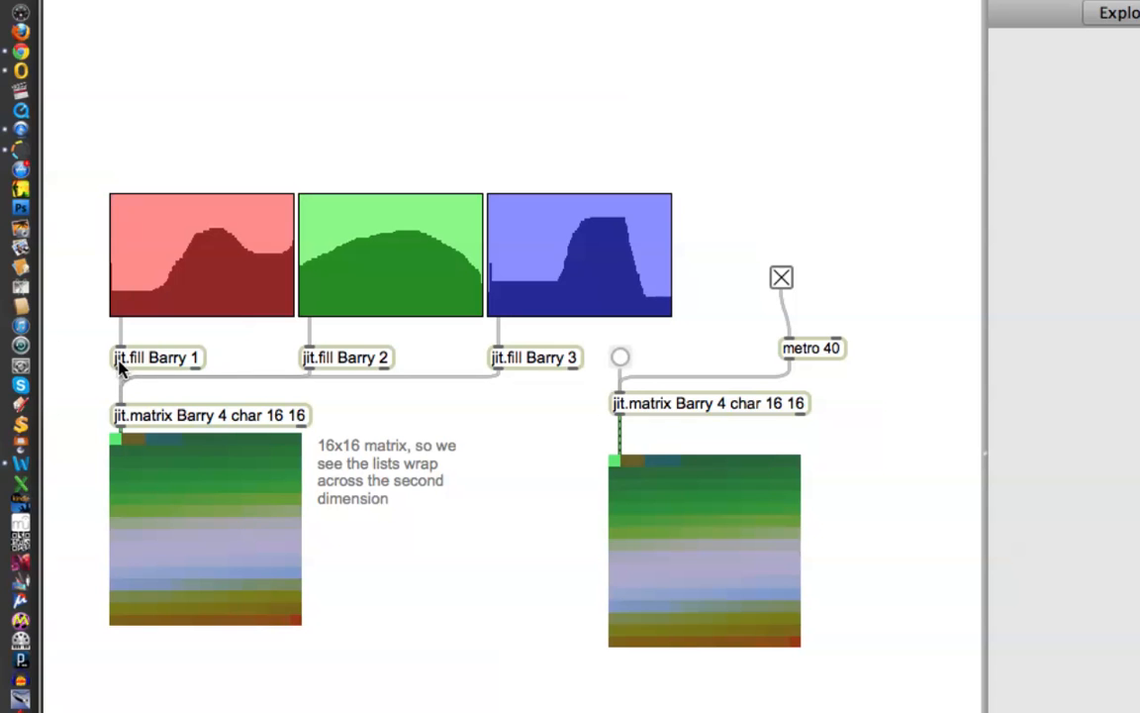
mouse_move(193, 462)
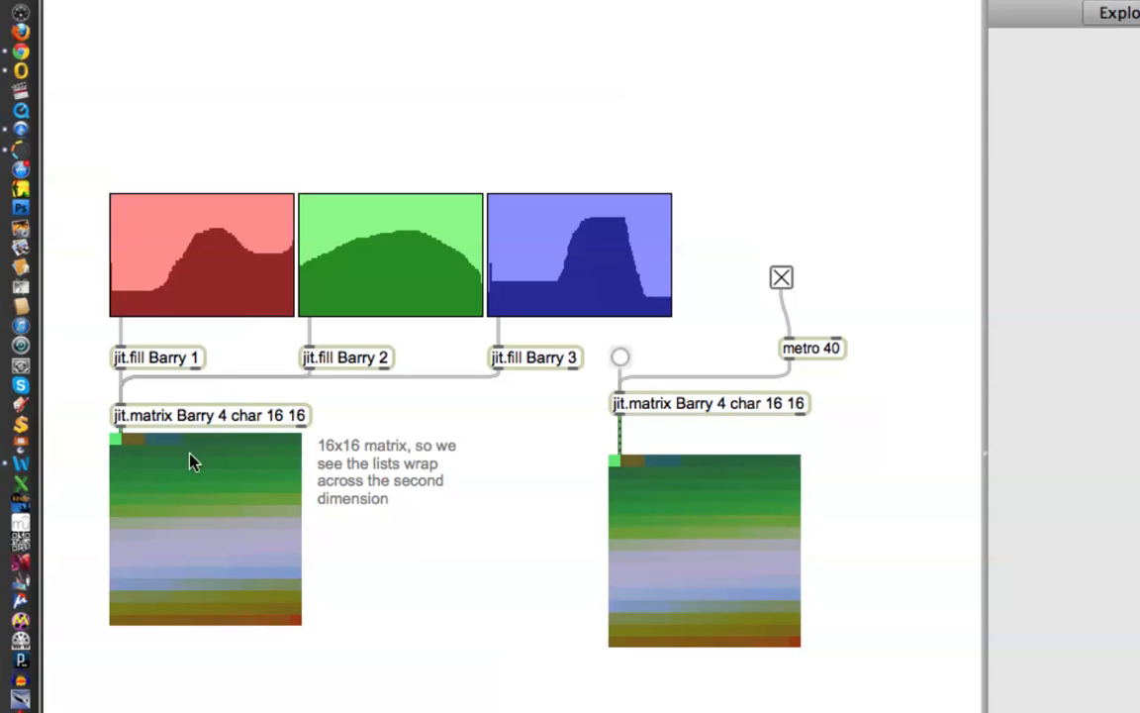
mouse_move(495, 550)
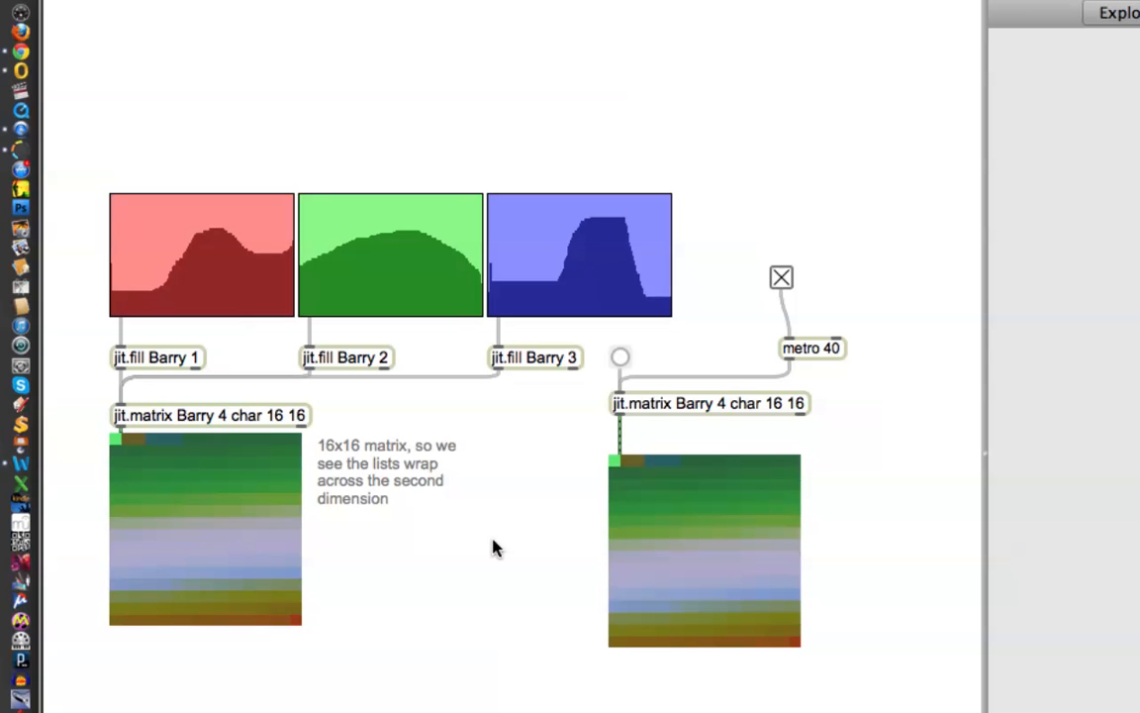